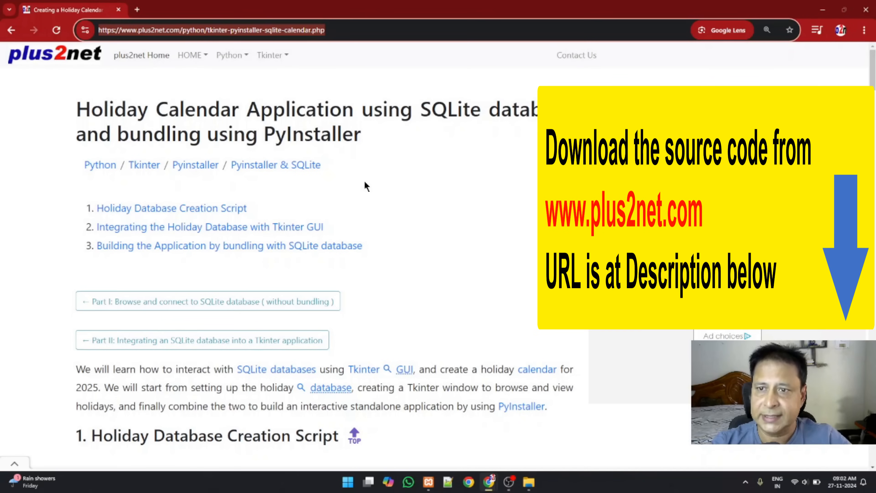
mouse_move(277, 158)
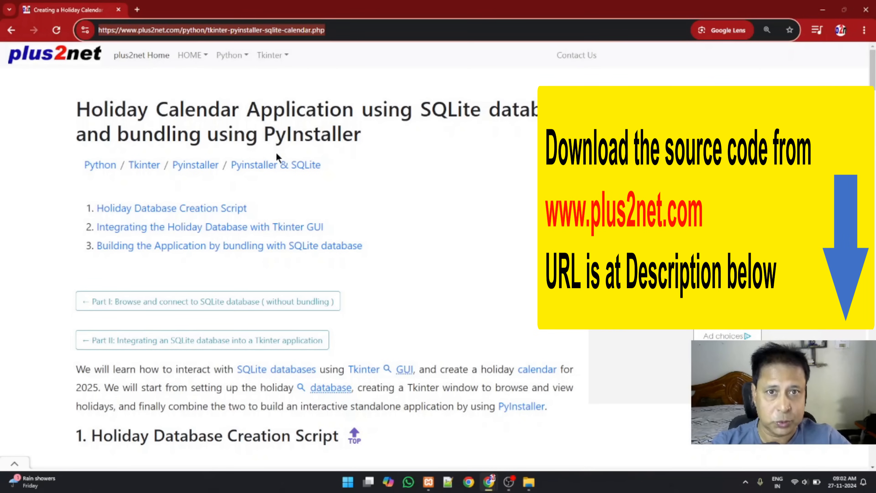
mouse_move(416, 180)
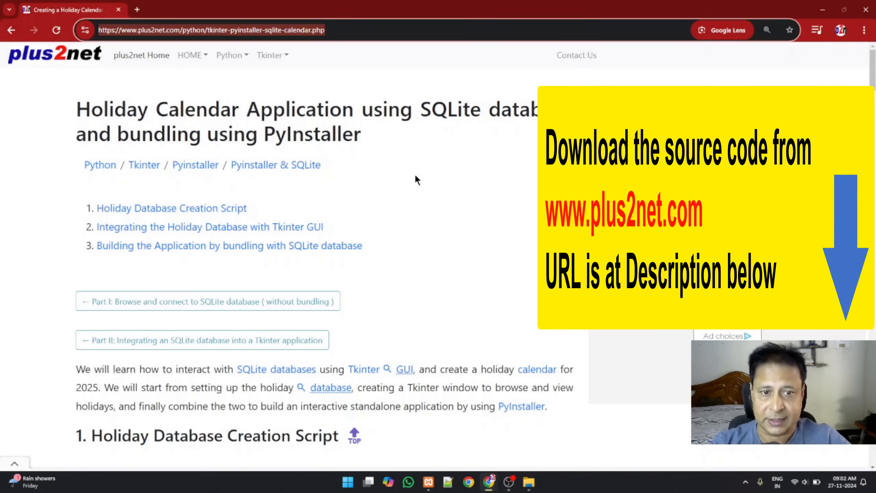
Step: Copy the holiday database creation script from section 1 of the plus2net tutorial and switch to VS Code
scroll(down, 3)
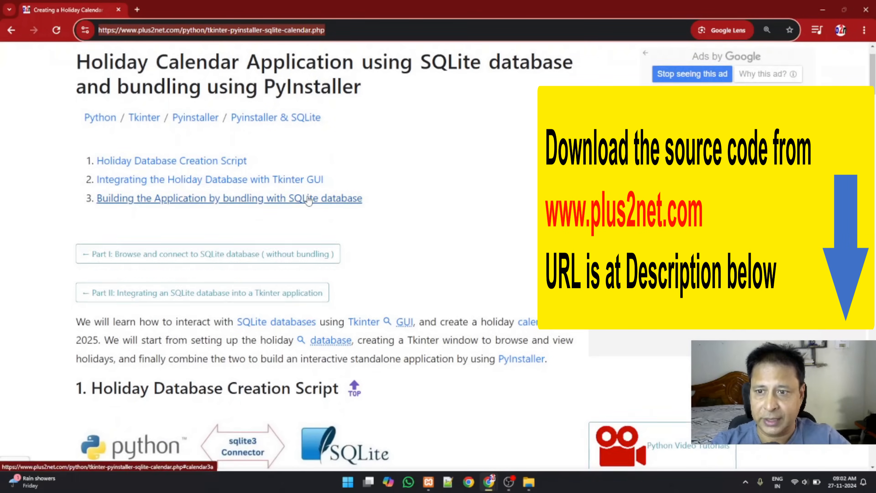
scroll(down, 3)
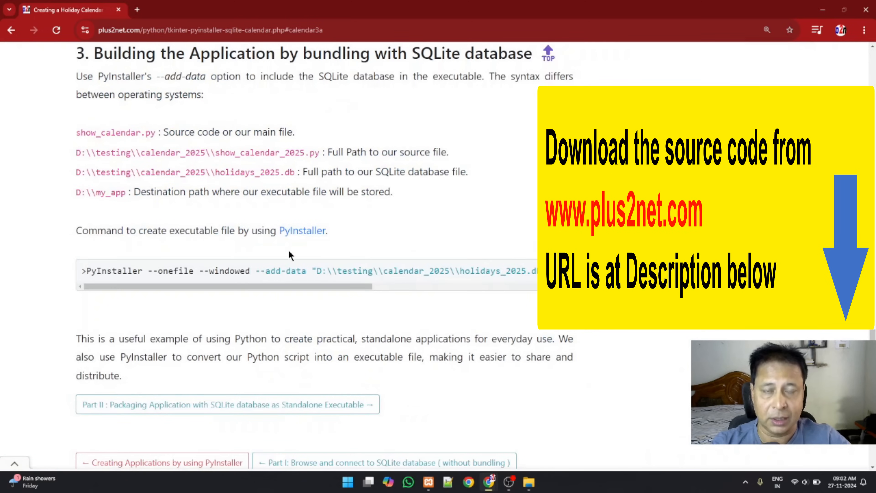
scroll(down, 3)
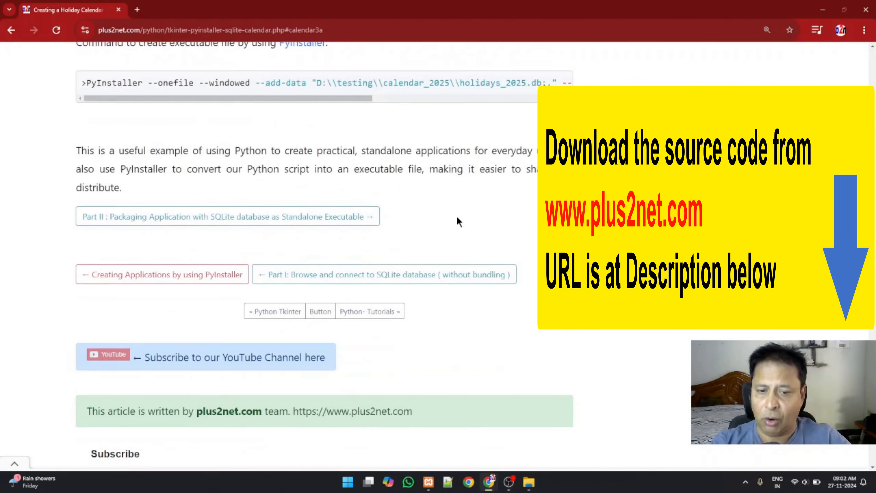
scroll(up, 3)
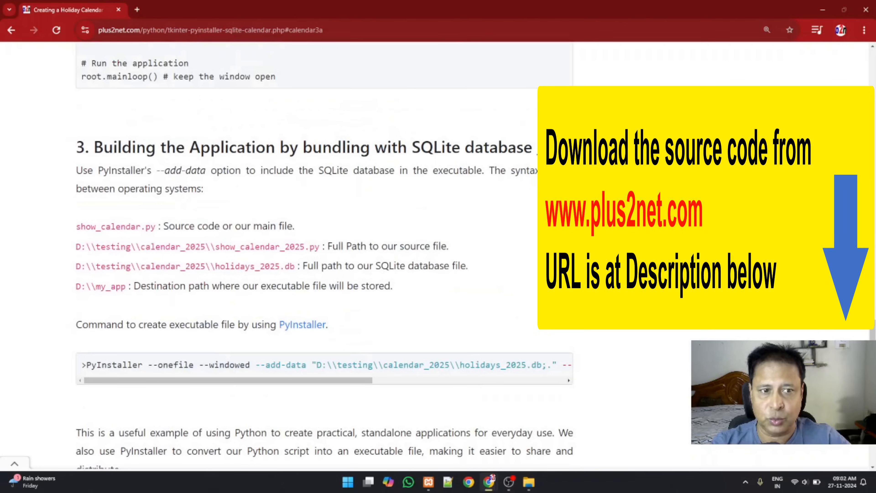
scroll(up, 3)
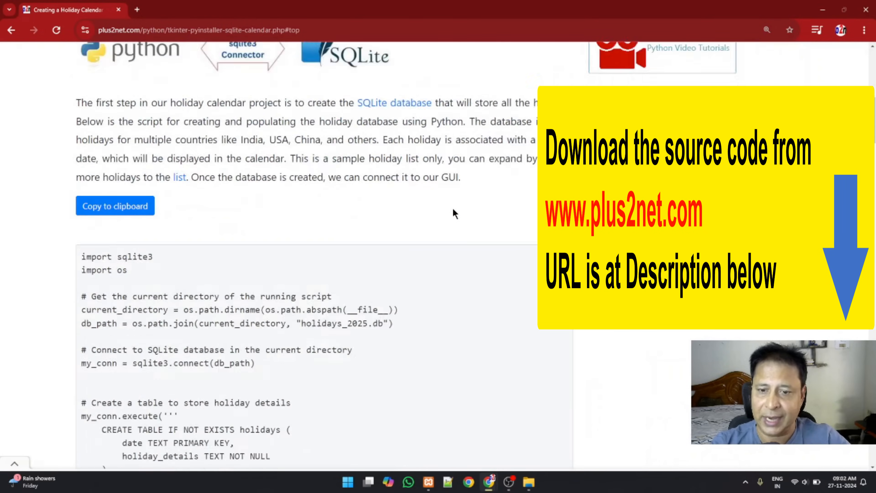
scroll(down, 3)
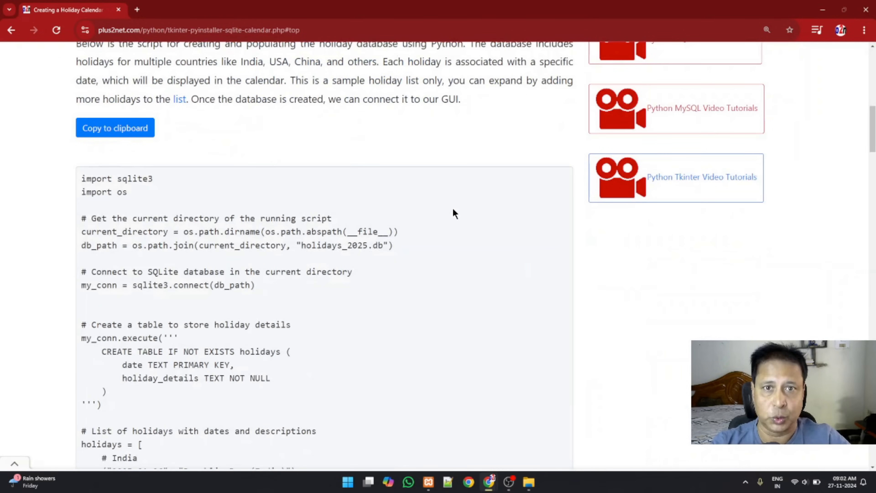
scroll(up, 3)
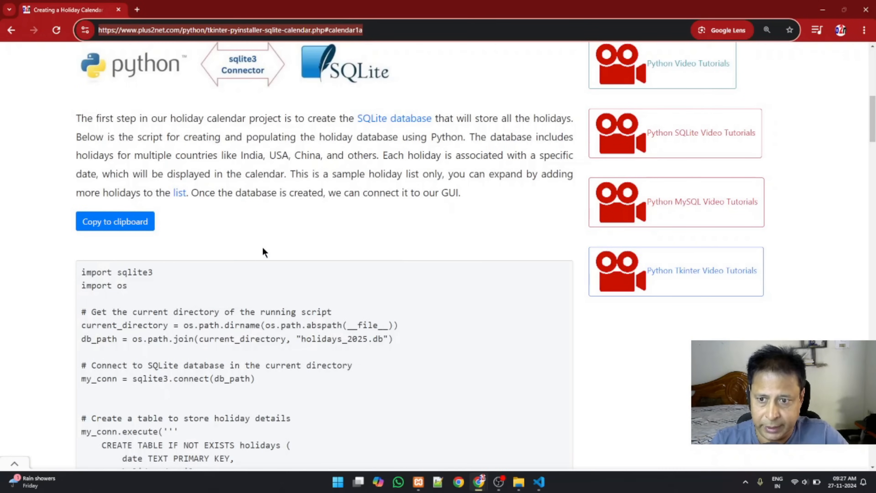
click(114, 222)
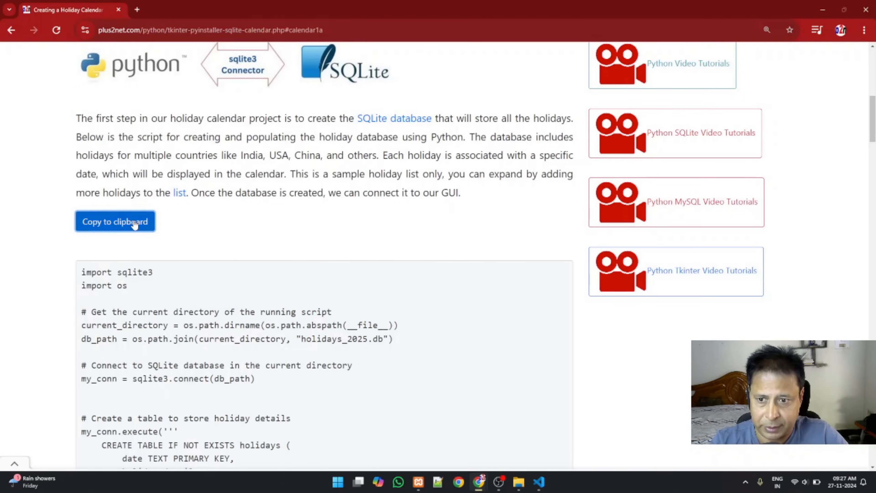
click(114, 222)
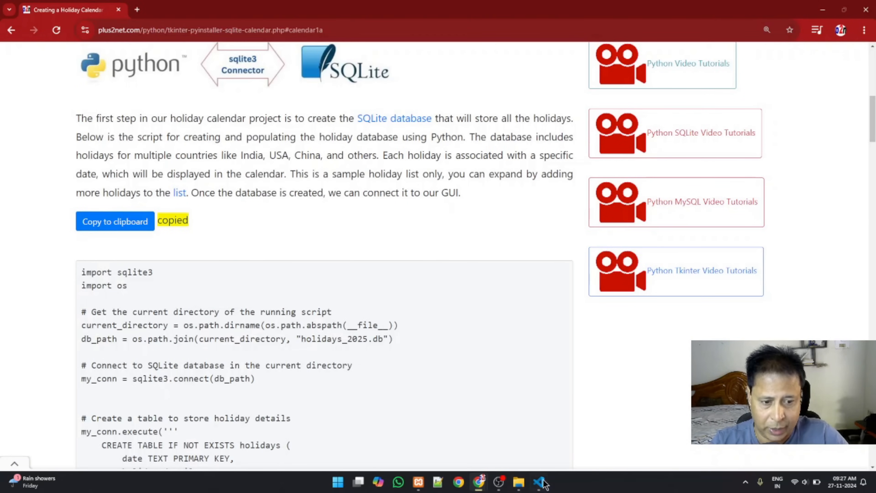
click(538, 483)
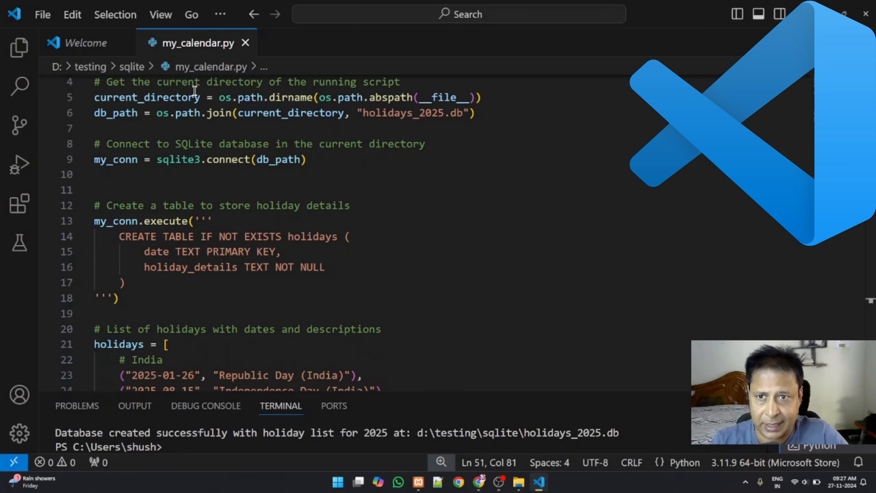
Step: Run my_calendar.py so it creates the holidays_2025.db database
scroll(down, 3)
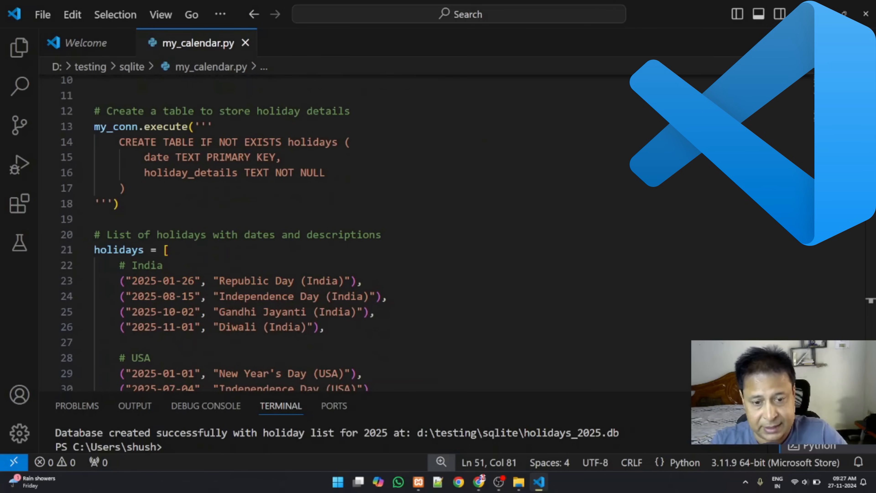
click(804, 42)
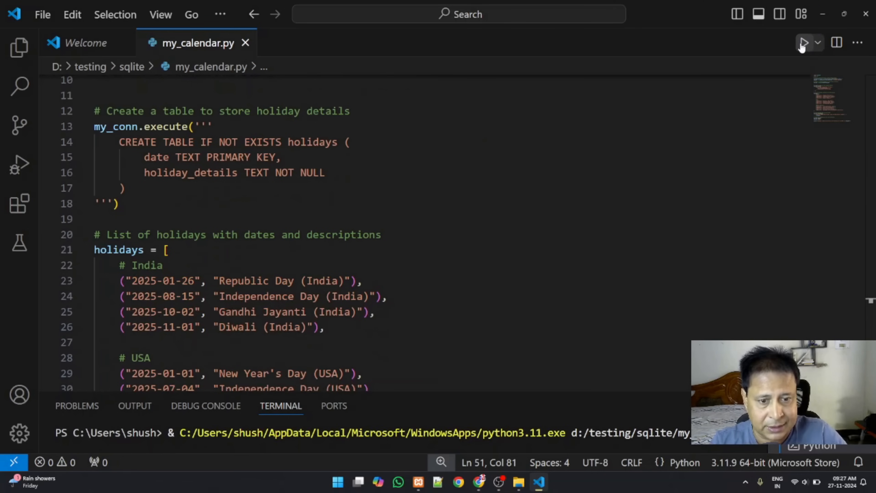
click(804, 43)
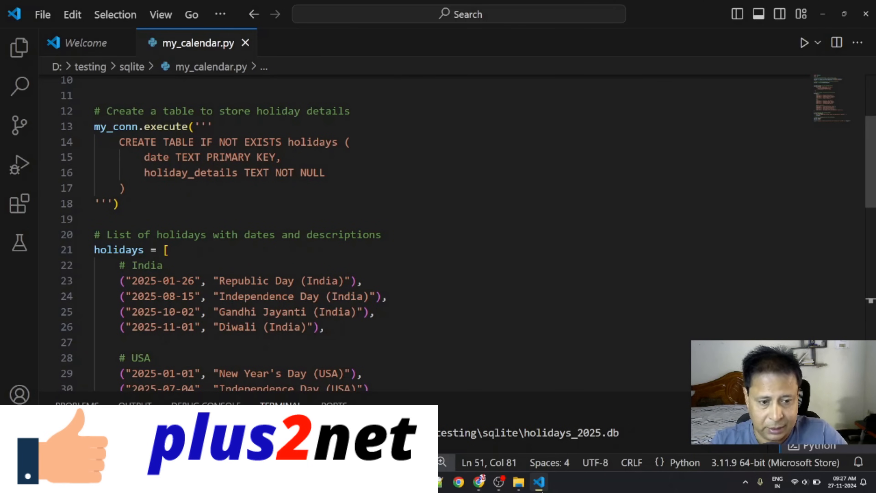
mouse_move(518, 482)
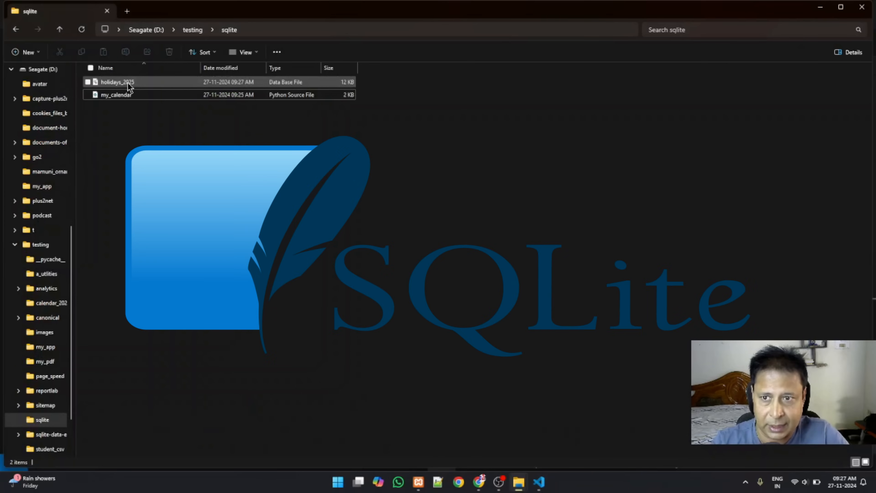
Step: Point out my_calendar in the D:\testing\sqlite folder and return to the Chrome tutorial
click(116, 94)
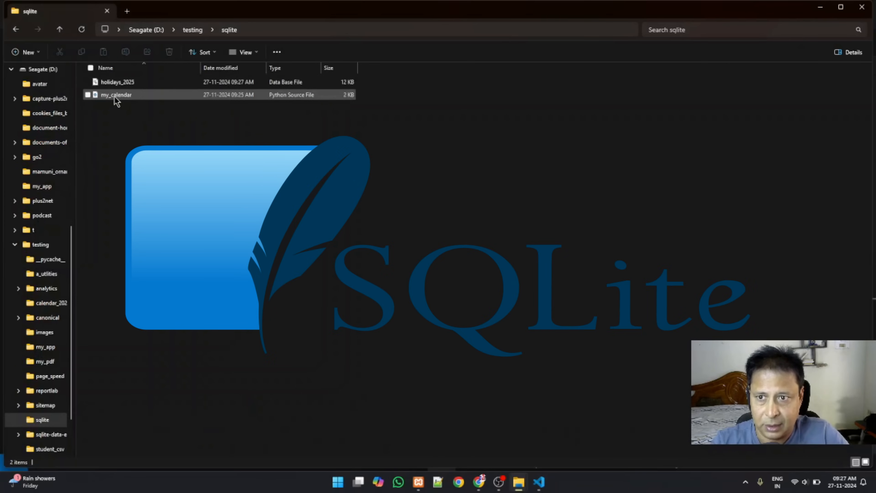
mouse_move(478, 481)
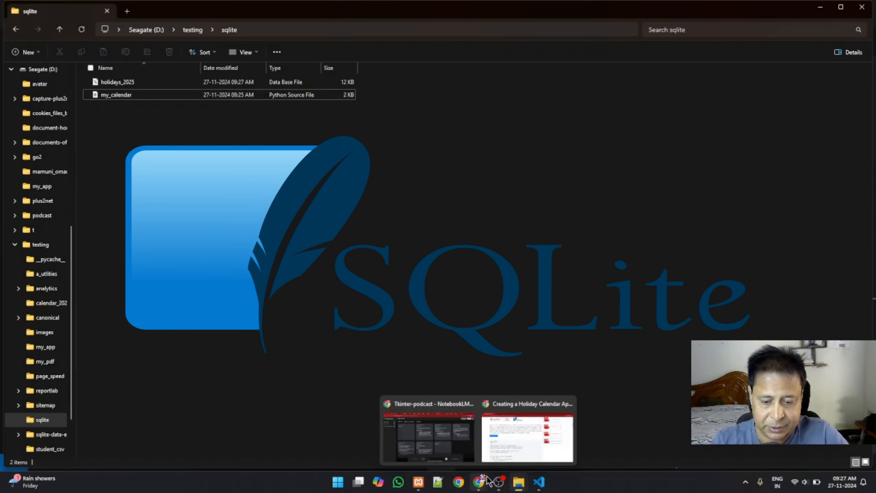
click(526, 436)
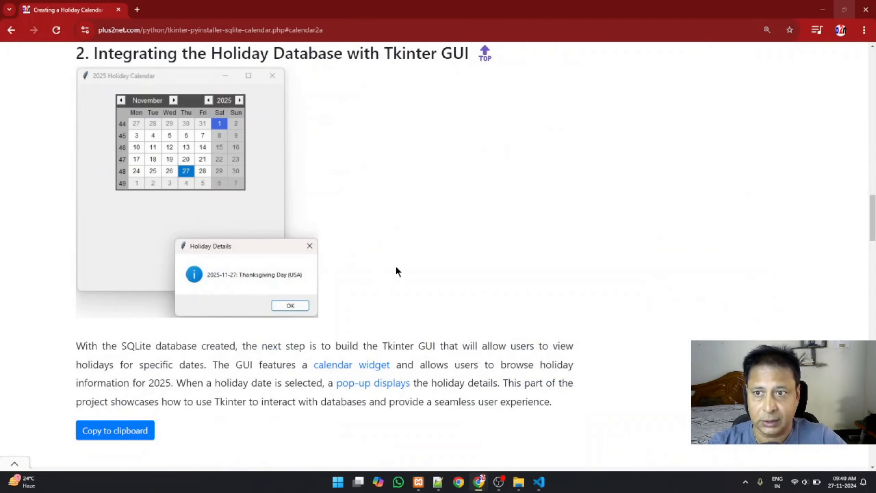
mouse_move(454, 257)
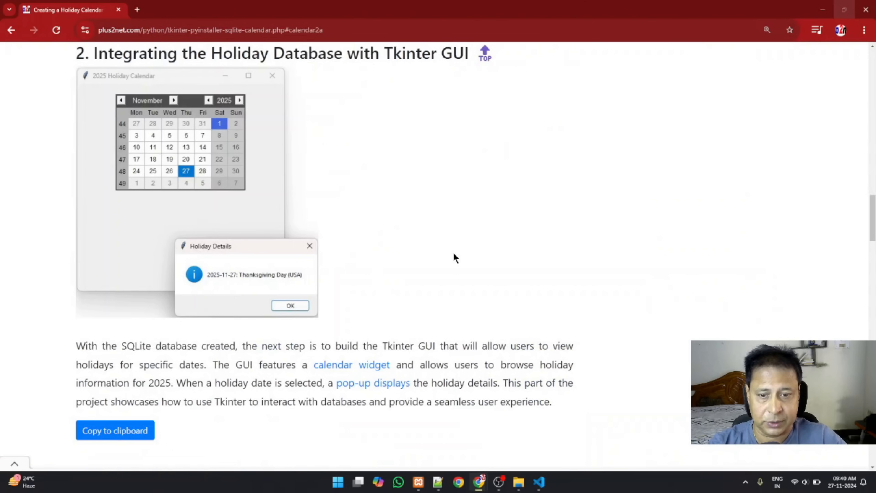
Step: Copy the Tkinter GUI calendar script from section 2 and switch back to VS Code
scroll(down, 3)
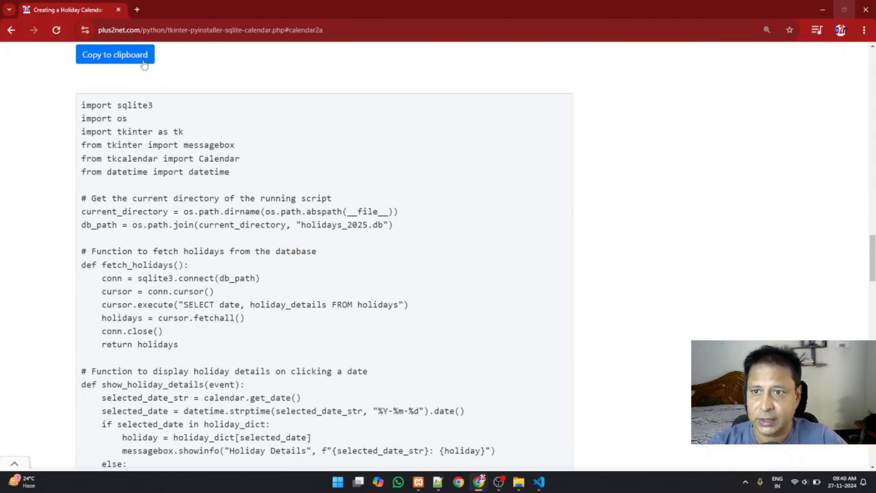
click(115, 55)
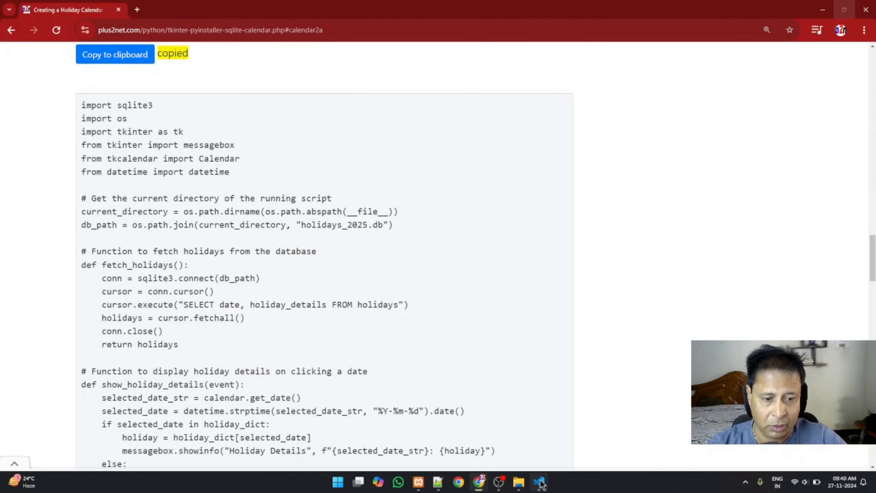
click(538, 481)
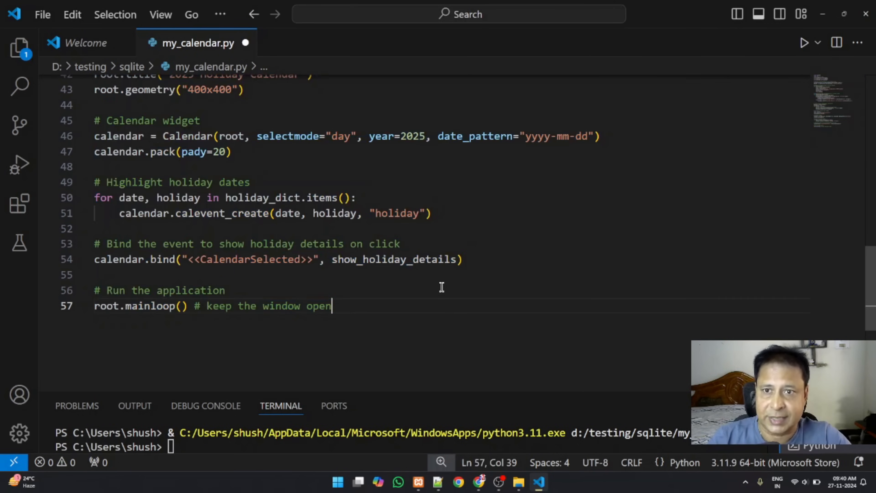
mouse_move(359, 277)
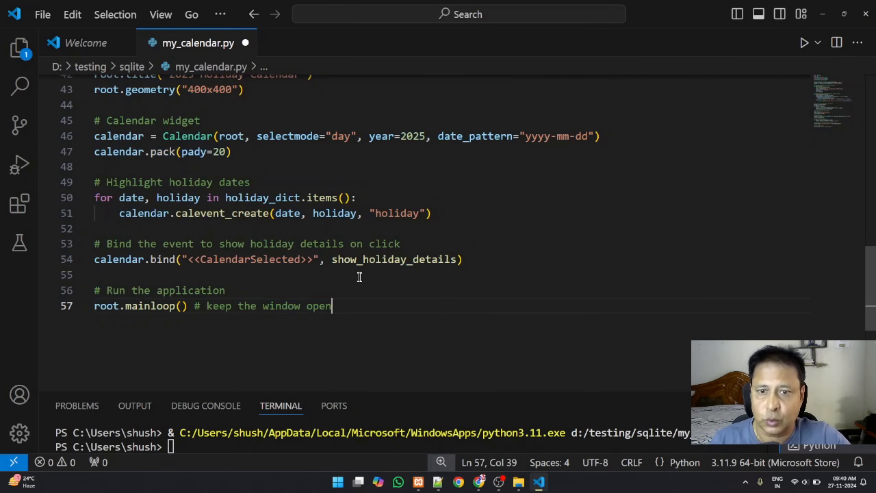
Step: Run the saved Tkinter script to open the 2025 Holiday Calendar window
scroll(up, 3)
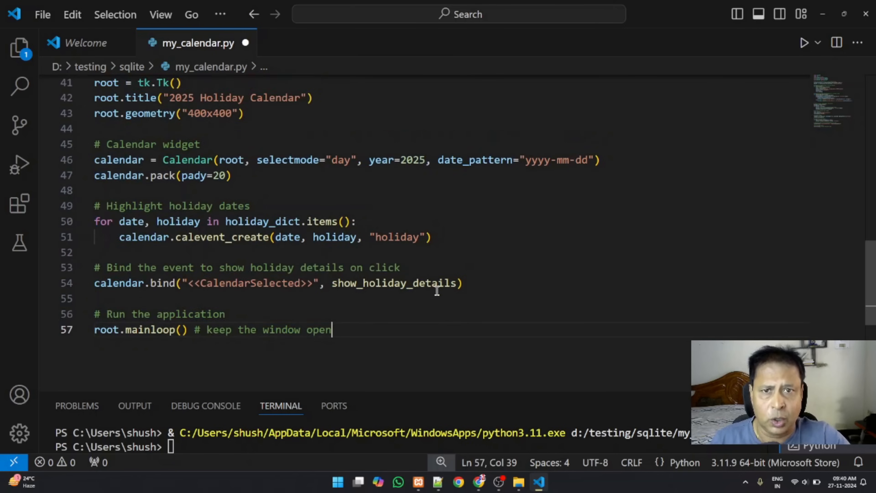
scroll(up, 3)
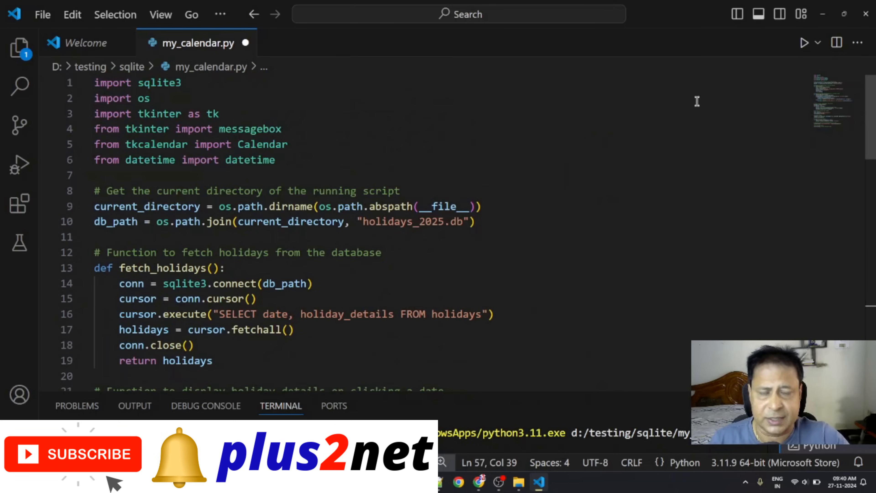
mouse_move(762, 72)
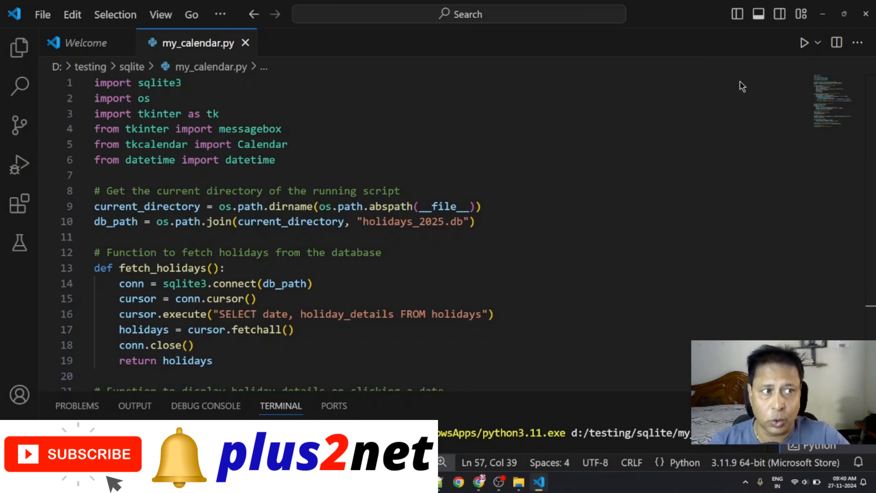
click(803, 42)
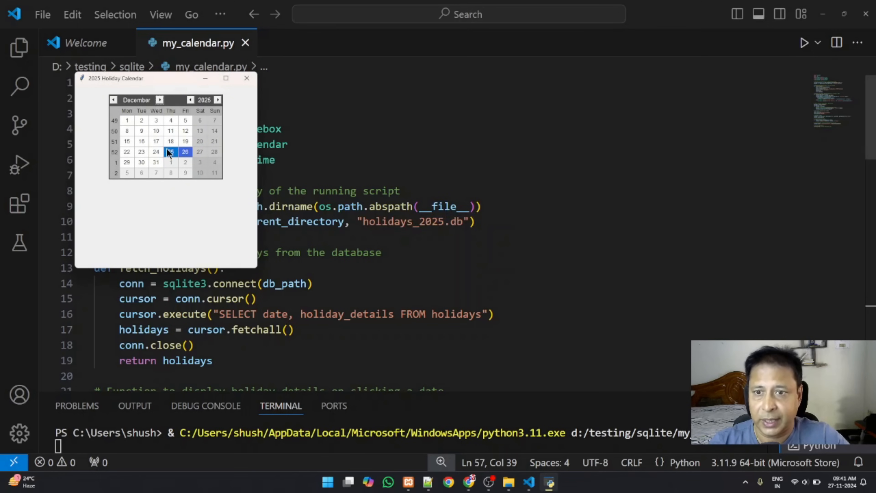
click(185, 152)
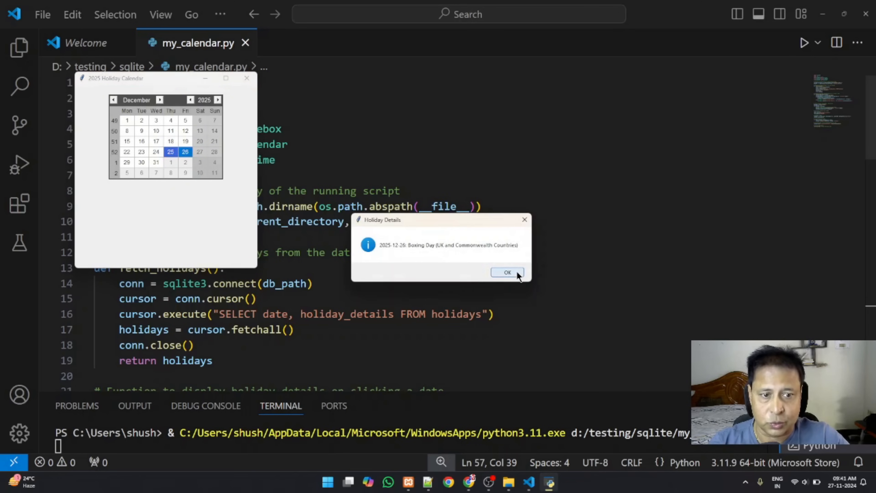
click(508, 273)
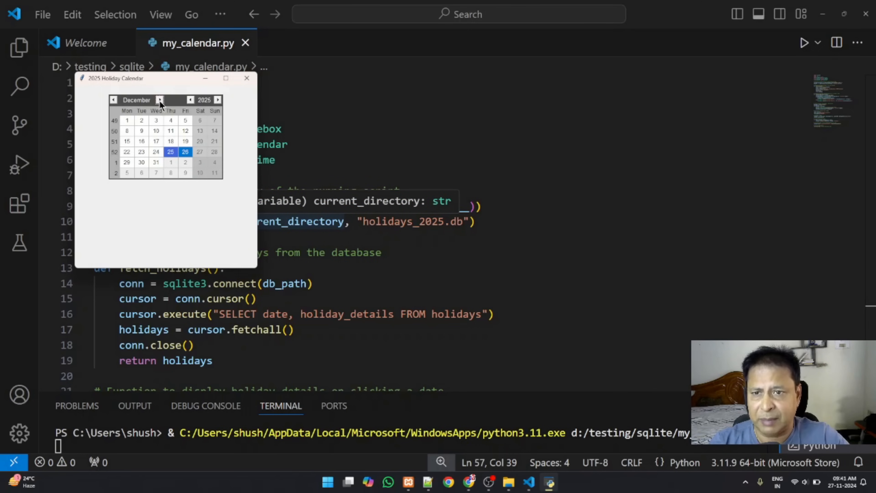
click(160, 100)
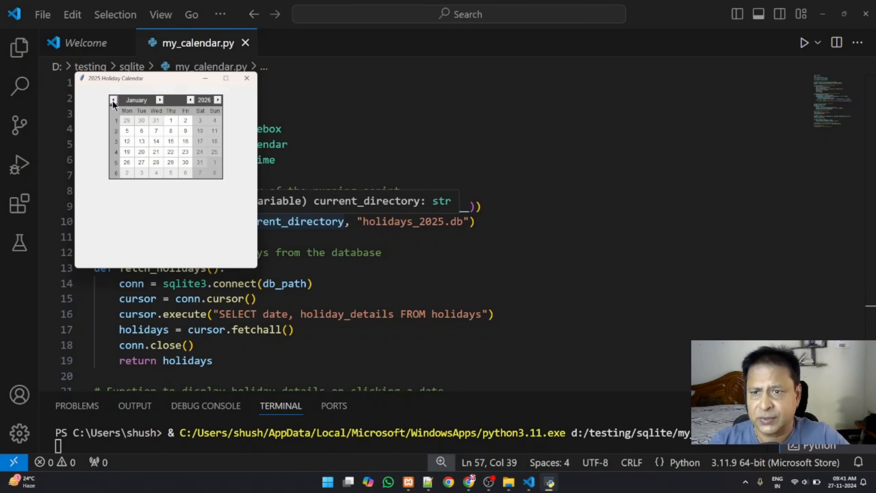
click(113, 99)
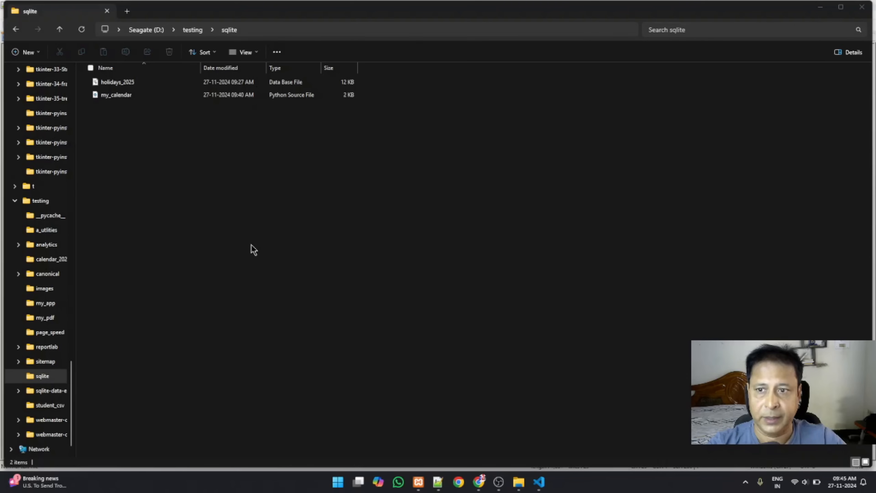
mouse_move(157, 140)
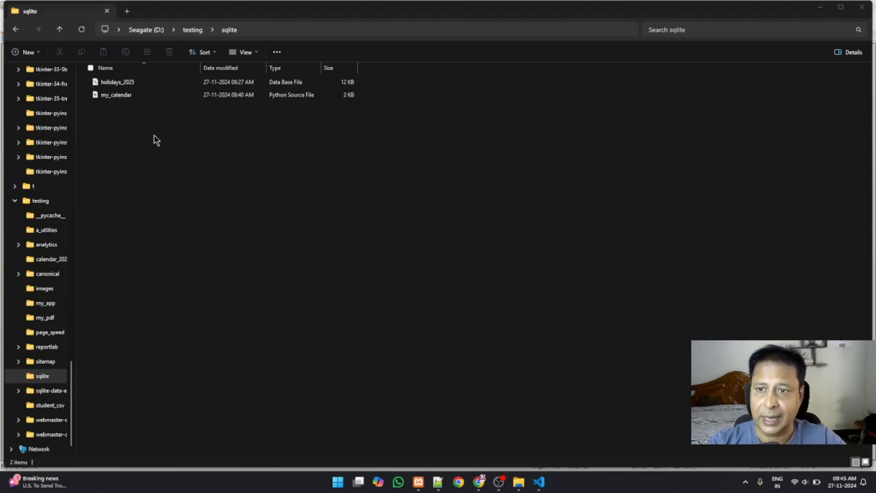
click(116, 95)
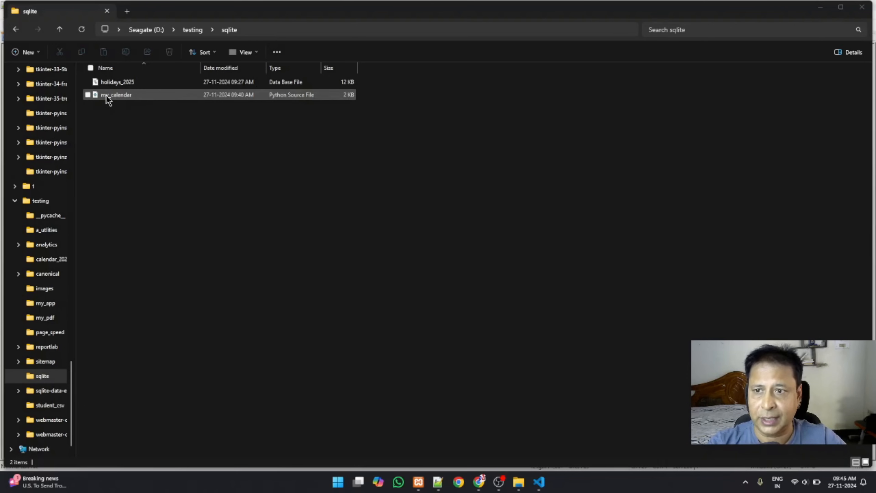
mouse_move(131, 103)
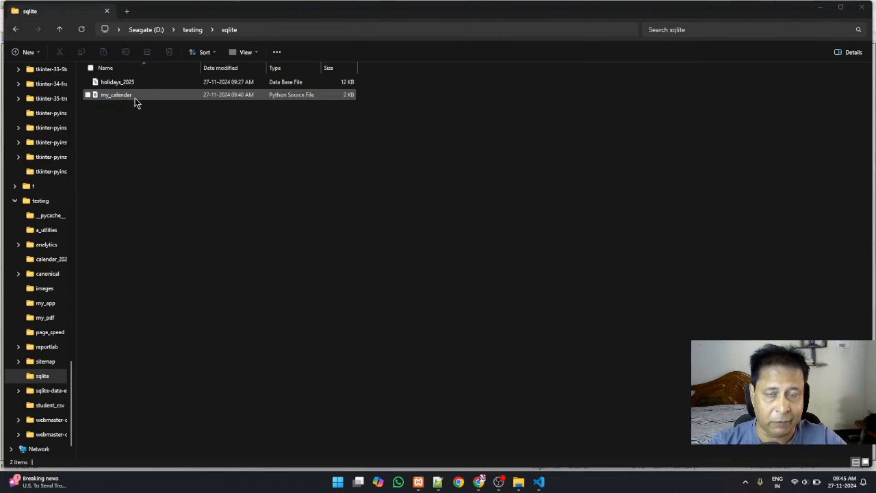
click(117, 81)
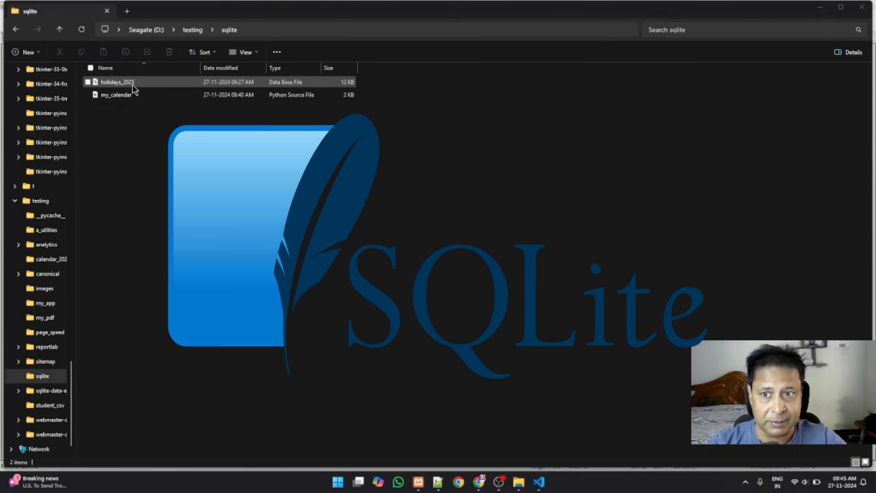
click(115, 95)
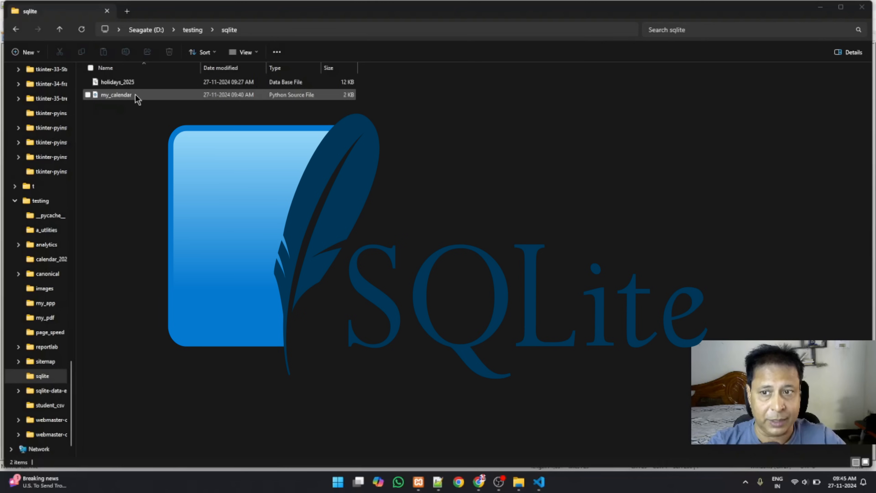
click(95, 358)
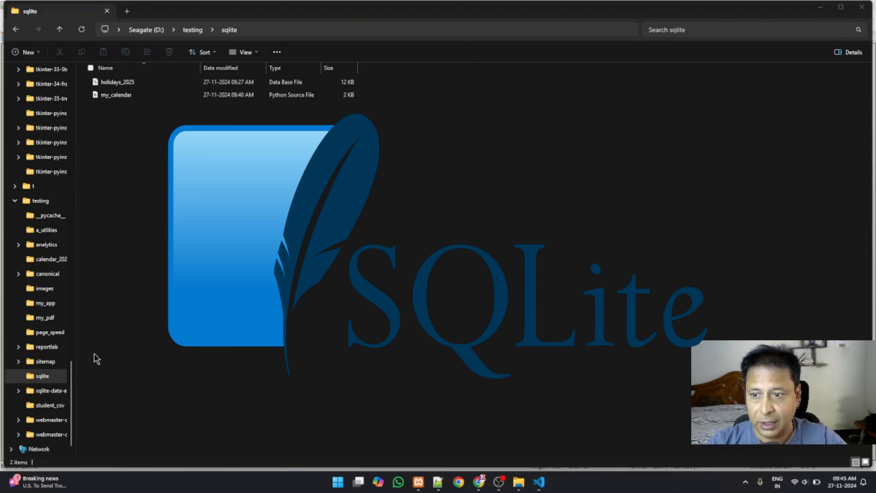
click(39, 200)
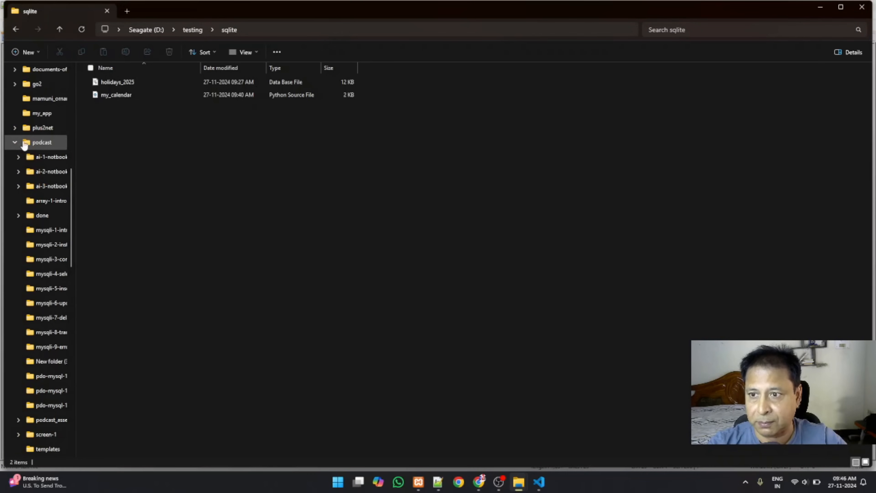
Step: Browse the my_app folder's packaged applications, then return to my_calendar.py in VS Code
click(42, 112)
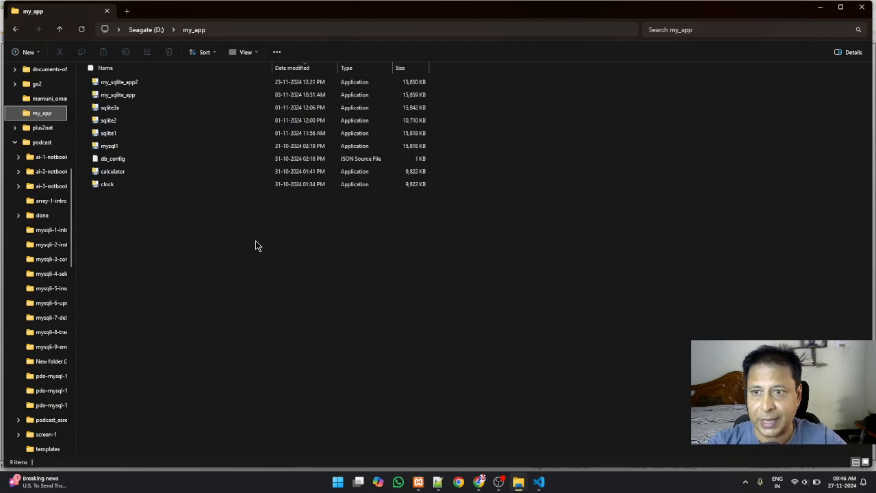
click(112, 171)
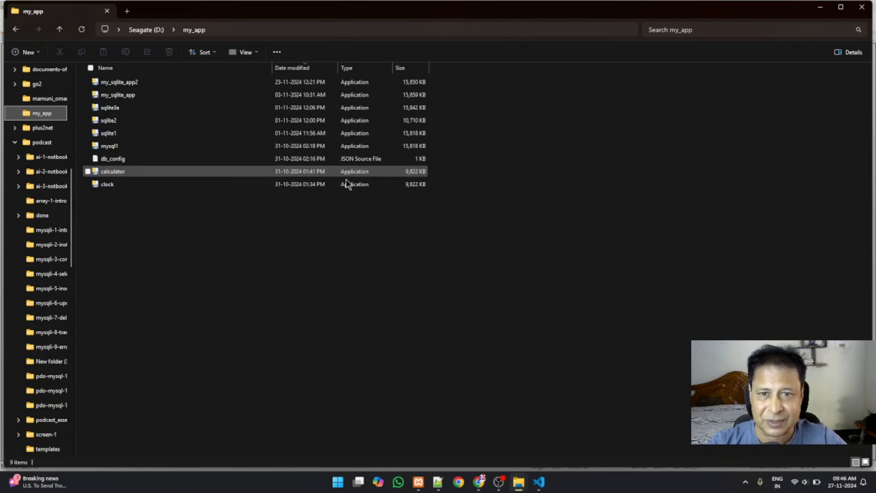
click(241, 243)
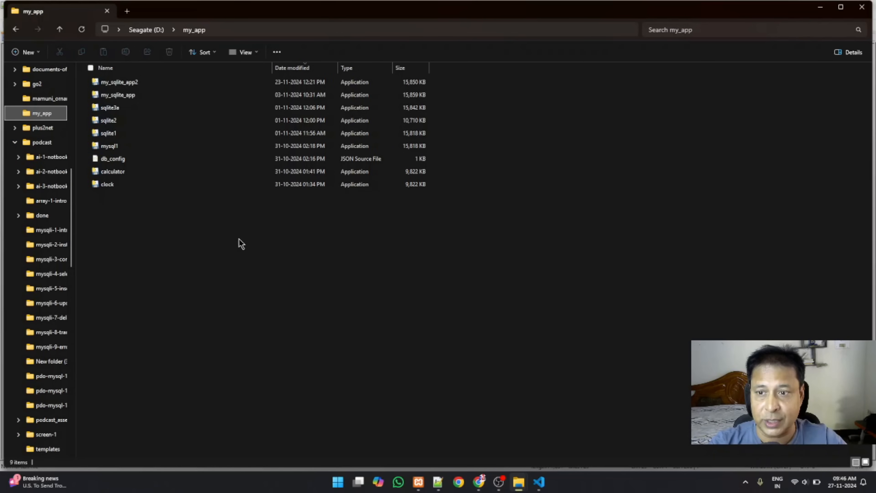
mouse_move(174, 256)
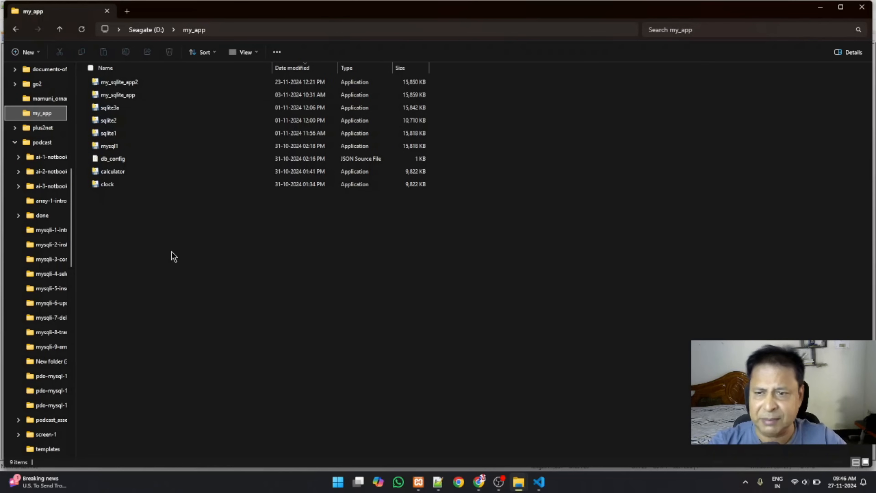
mouse_move(102, 206)
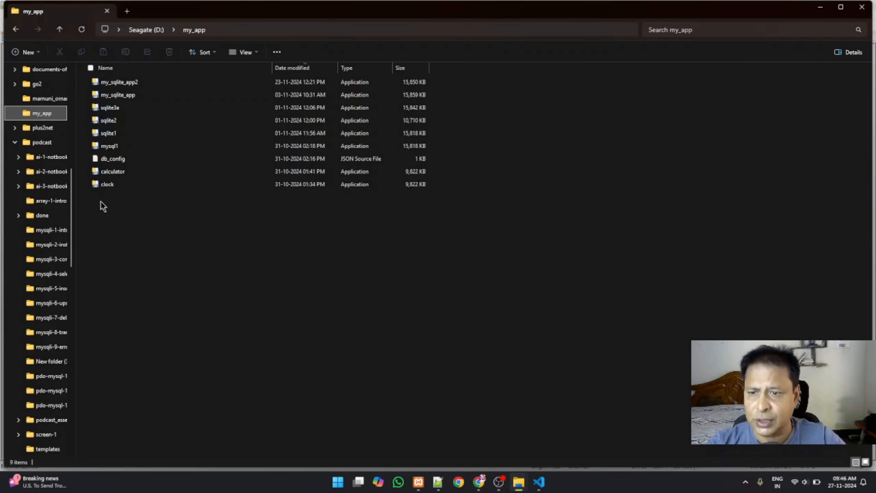
mouse_move(139, 231)
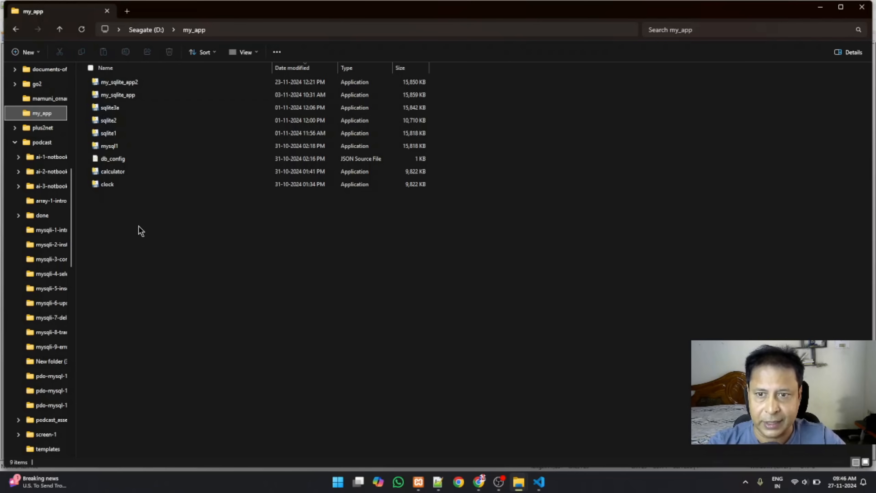
mouse_move(150, 227)
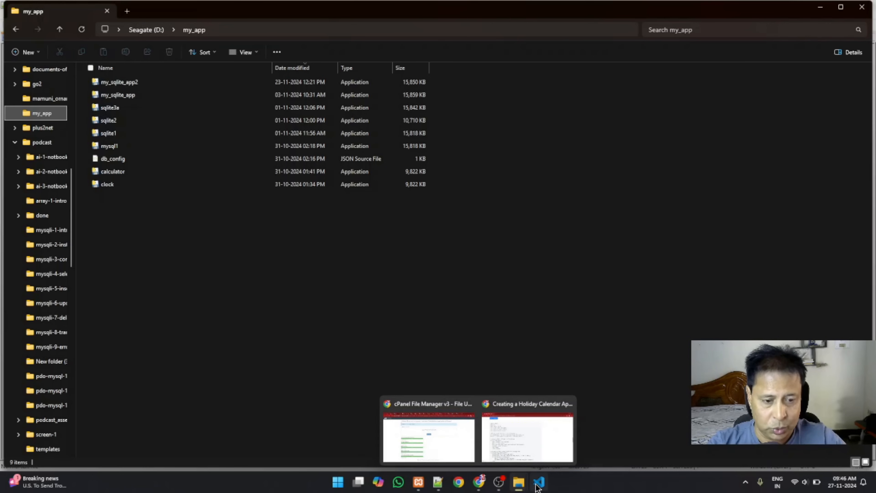
click(538, 481)
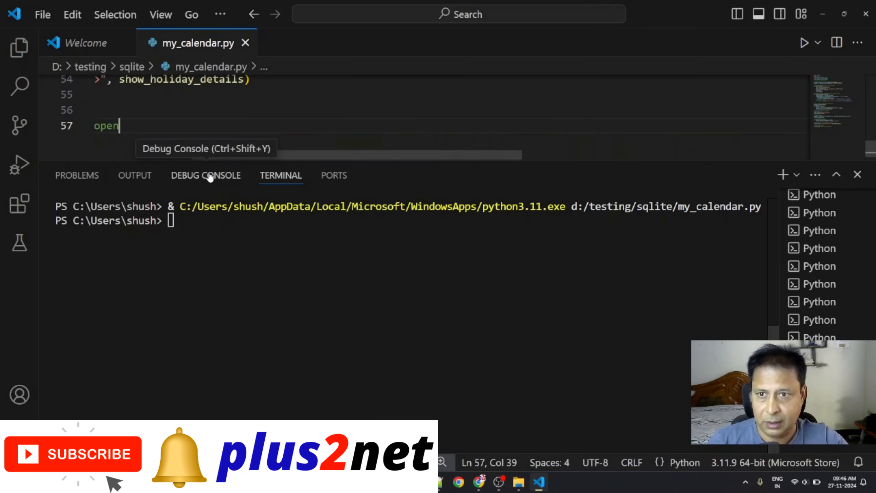
mouse_move(468, 173)
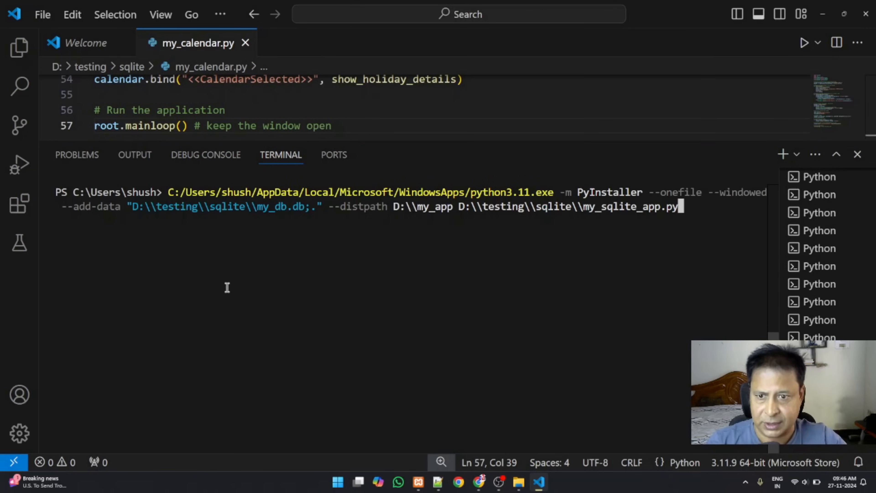
mouse_move(390, 266)
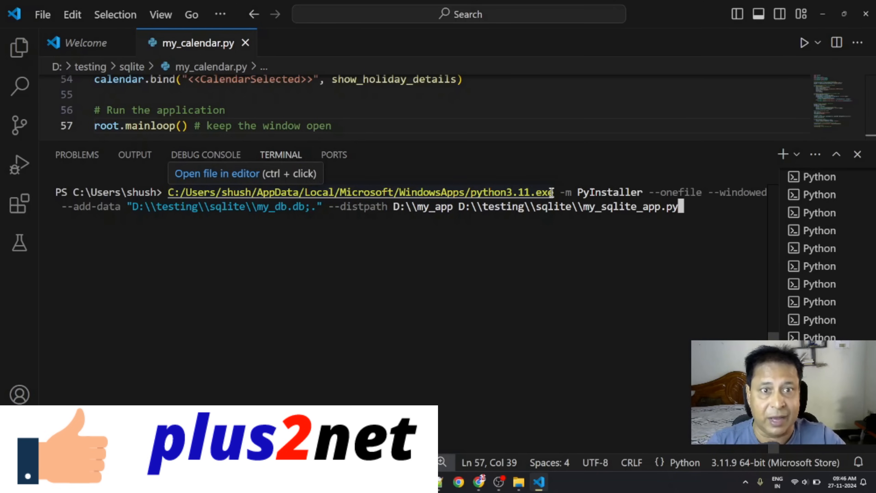
mouse_move(564, 190)
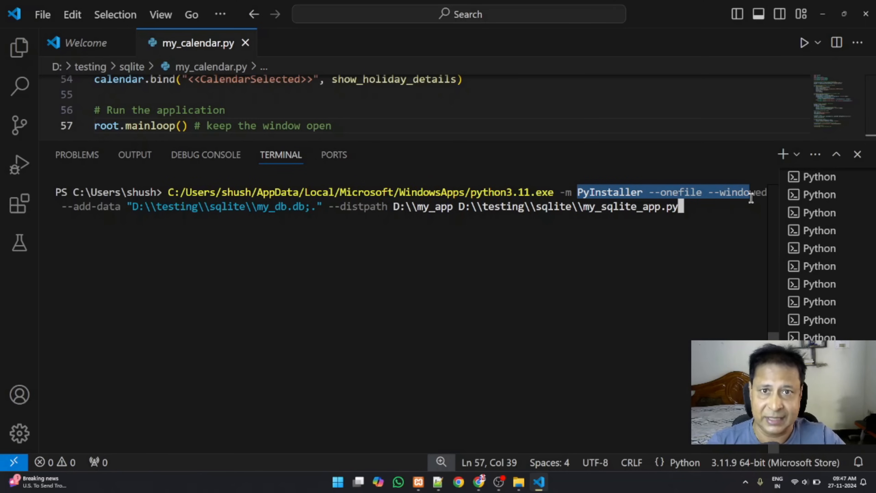
mouse_move(354, 324)
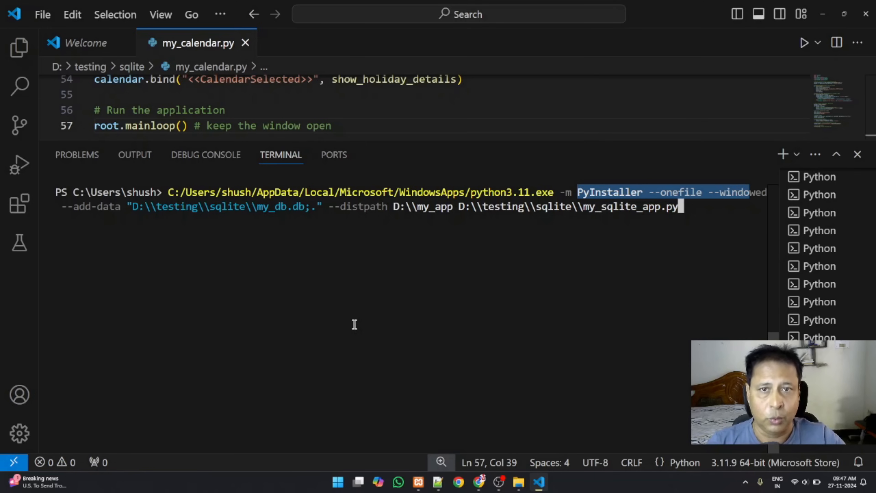
mouse_move(102, 242)
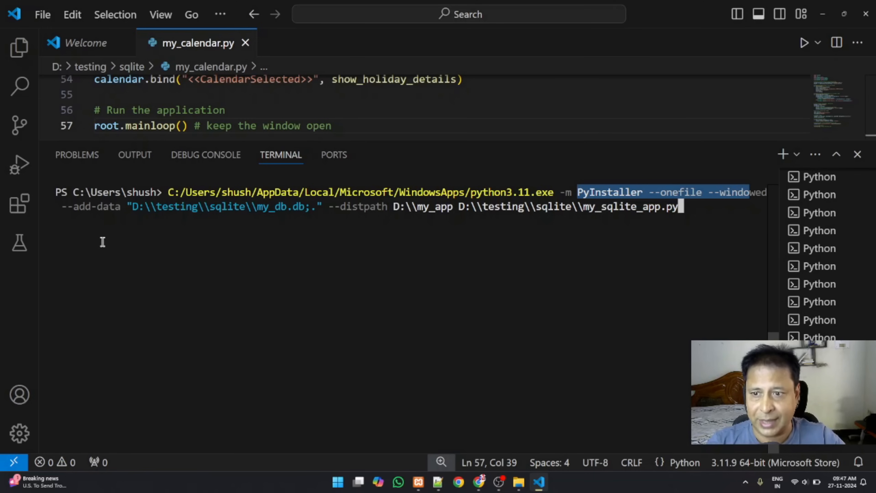
mouse_move(231, 207)
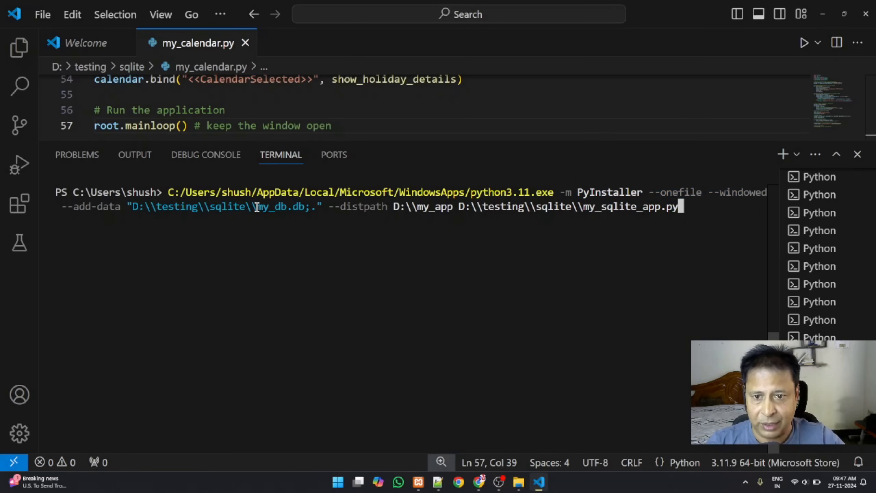
mouse_move(597, 253)
text(holidays_)
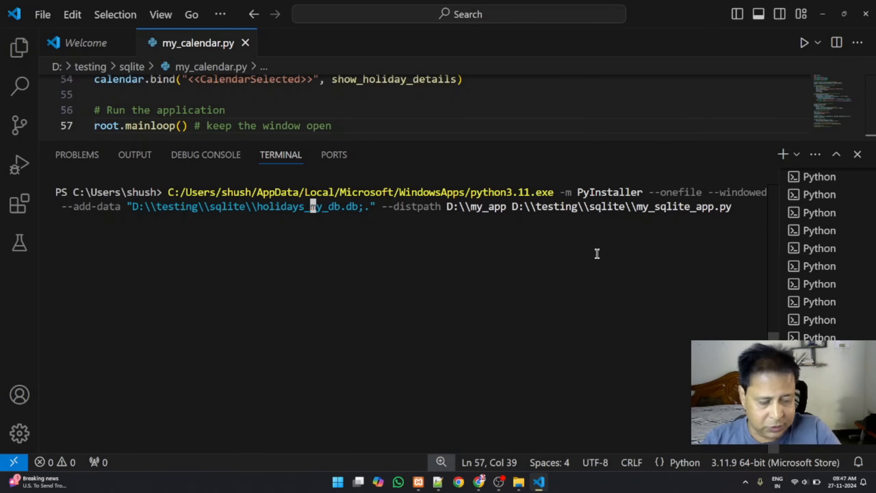
Step: Complete the PyInstaller --onefile --windowed command with holidays_2025.db, D:\my_app output and my_calendar.py, and run it
text(2025)
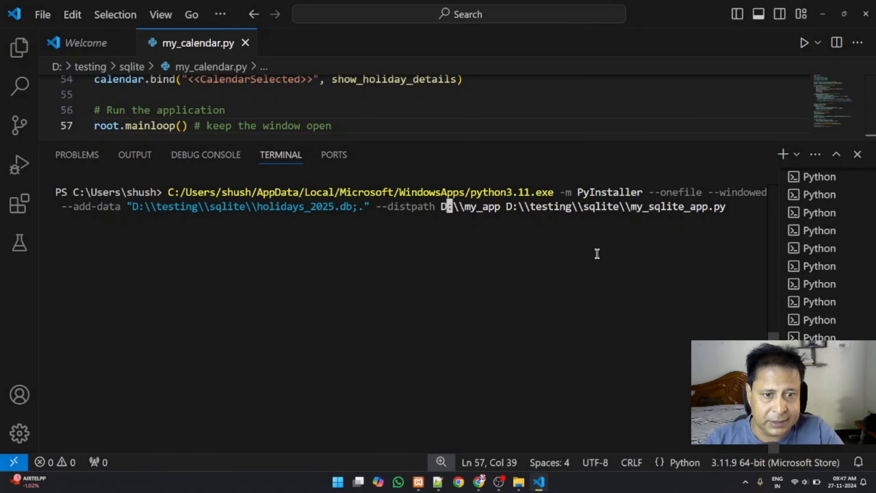
double_click(471, 206)
text(0)
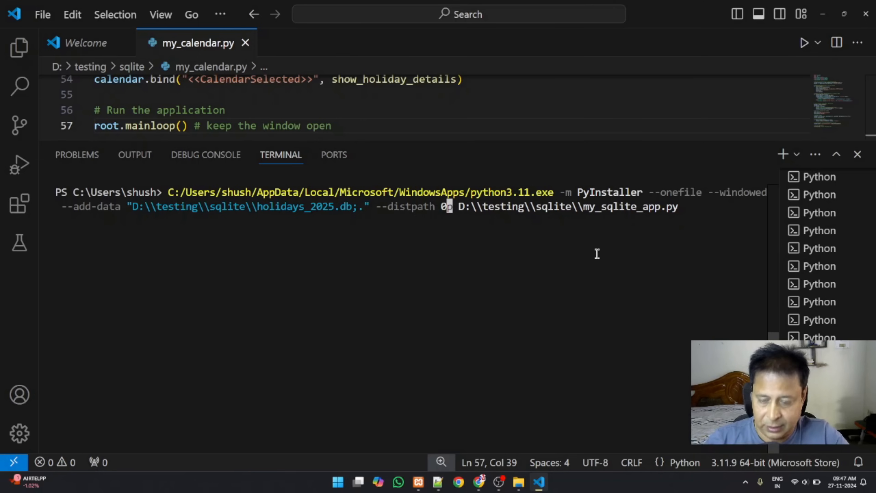
text(D:\my_app)
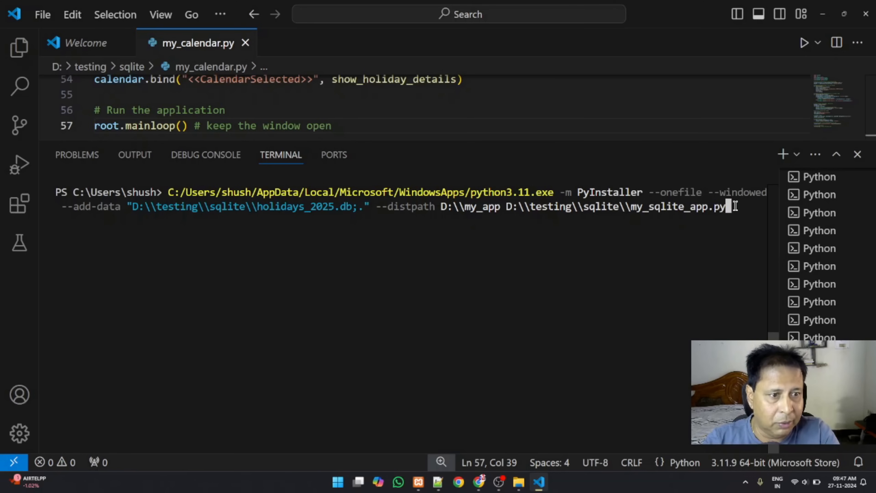
key(Backspace)
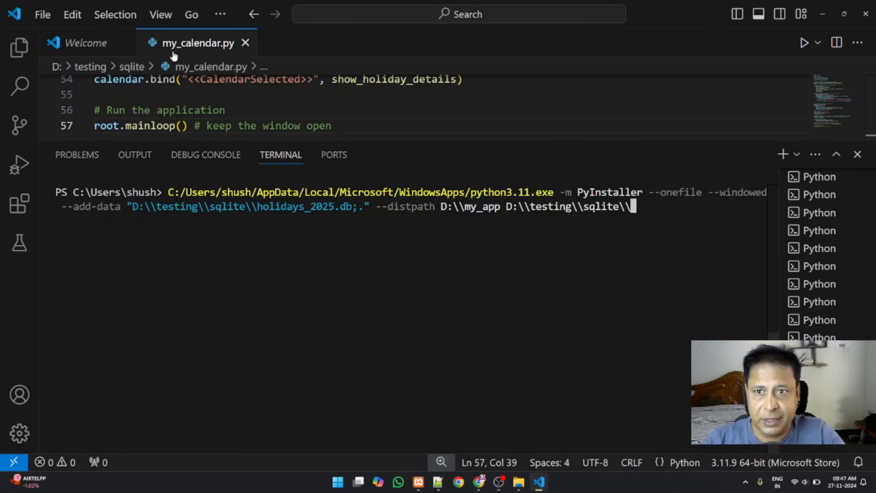
mouse_move(197, 43)
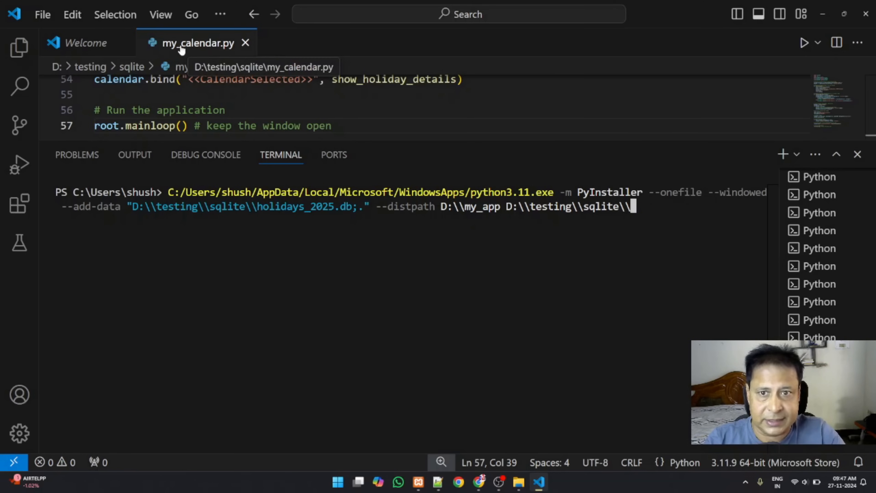
mouse_move(680, 250)
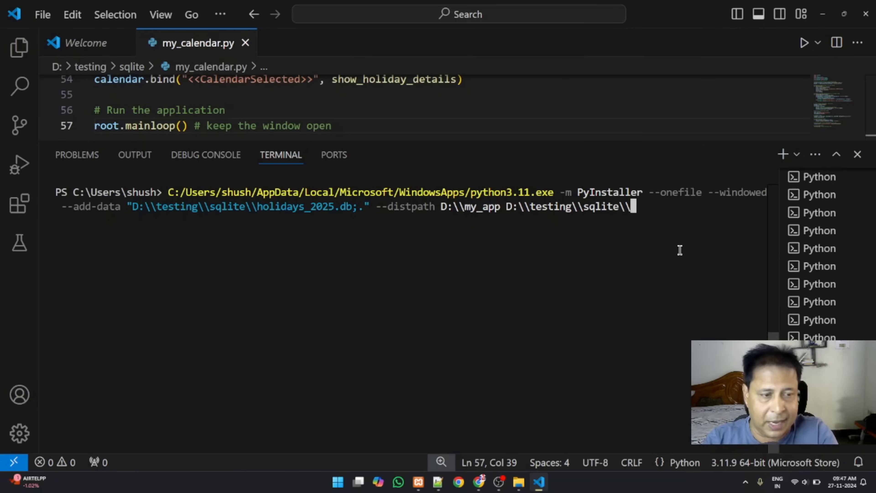
text(my_)
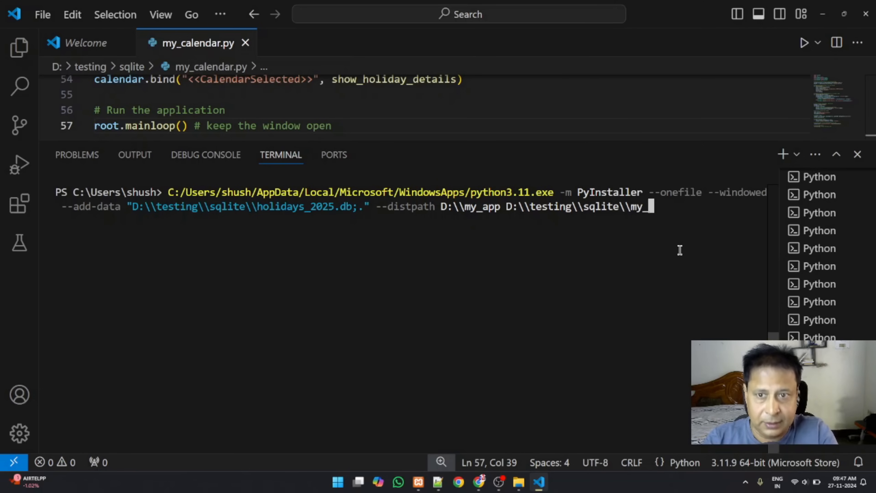
text(calendar)
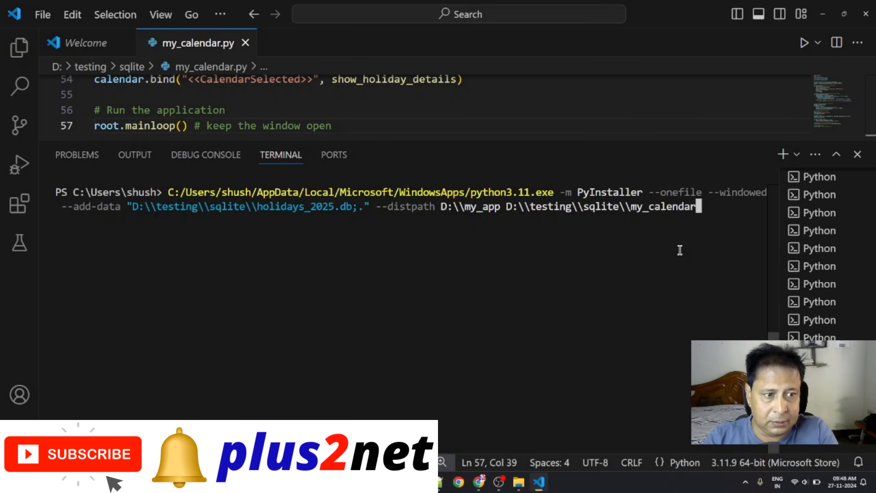
text(.py)
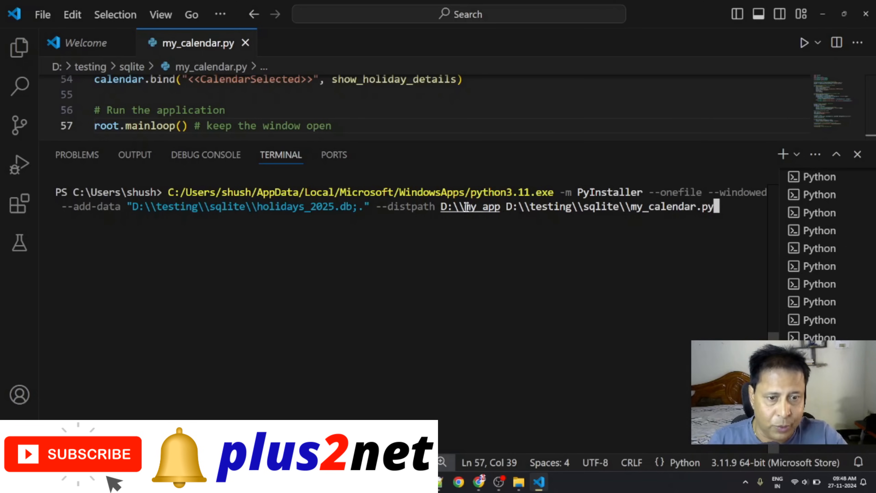
mouse_move(470, 207)
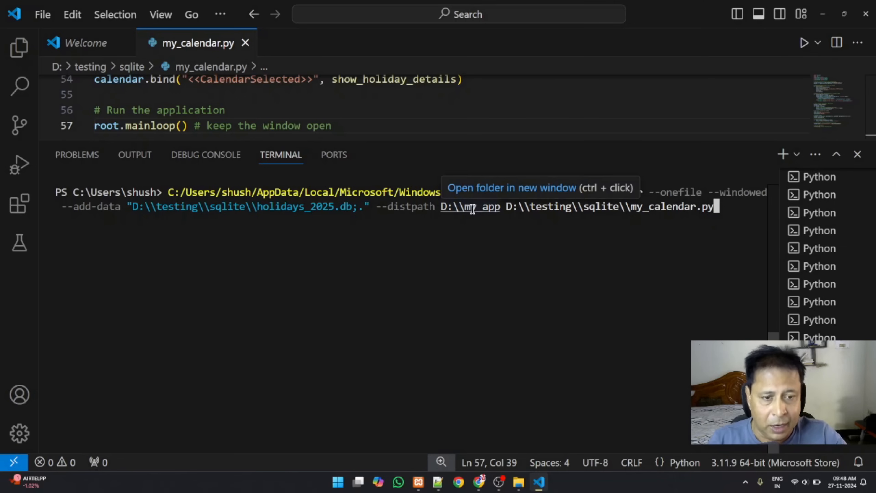
mouse_move(602, 206)
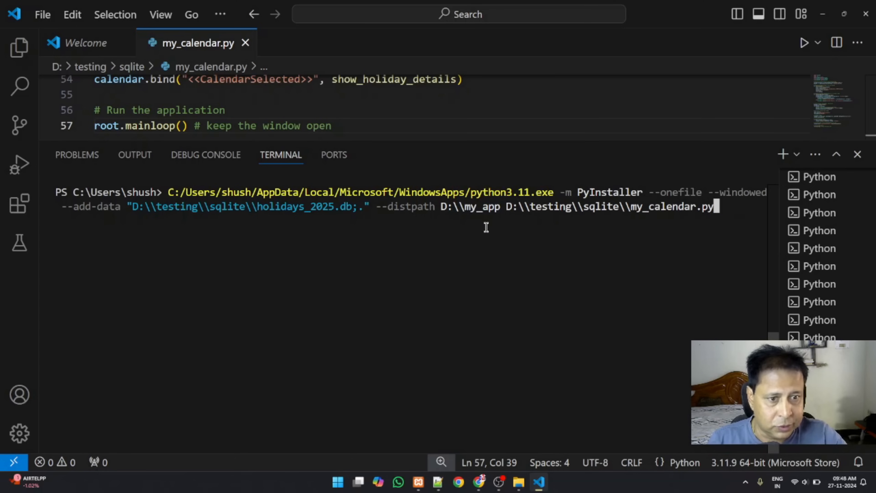
mouse_move(537, 206)
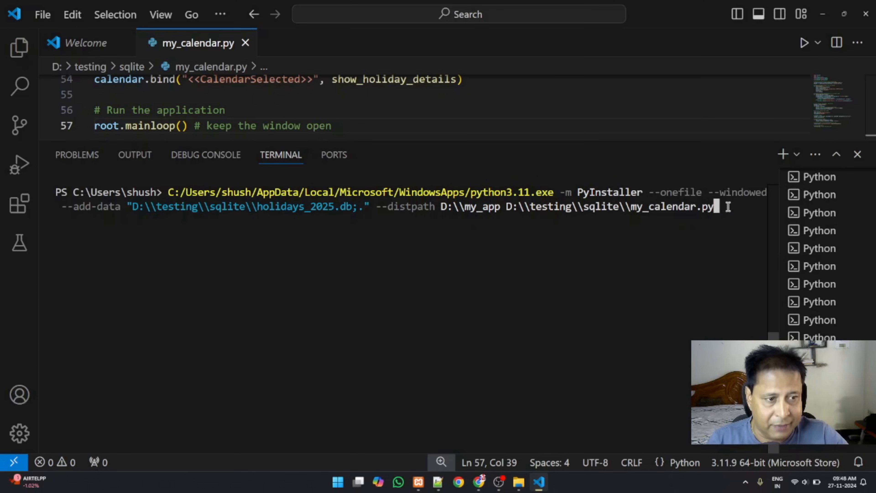
key(Return)
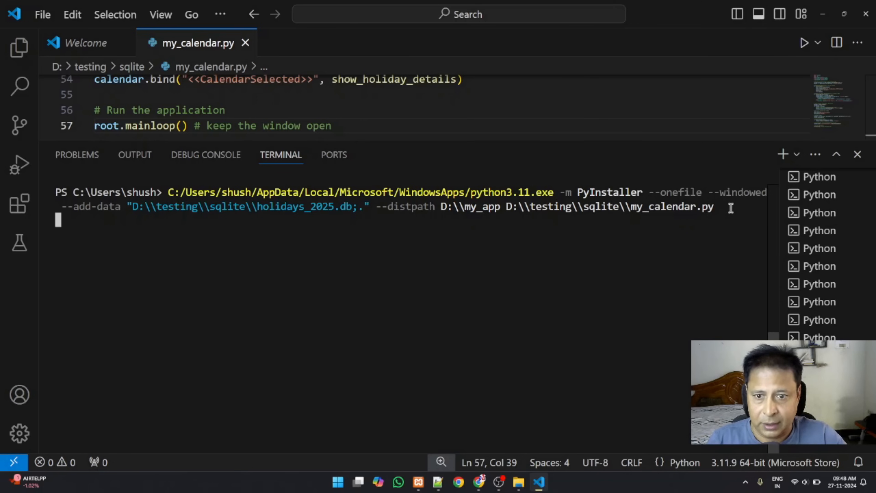
mouse_move(599, 275)
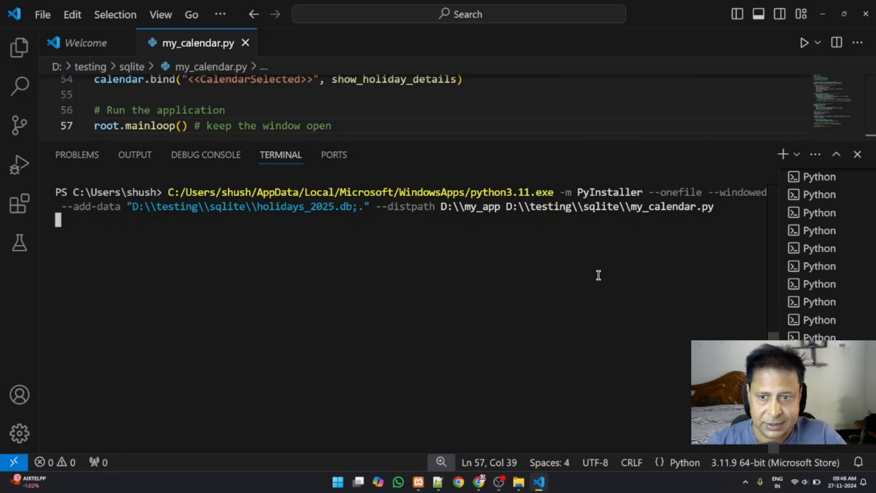
Step: Follow the build output until my_calendar.exe completes successfully, then bring up the my_app folder
key(Return)
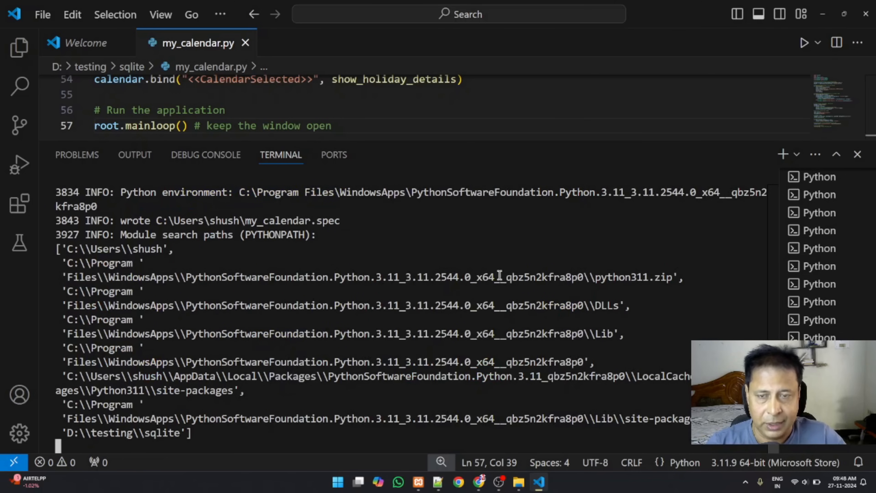
scroll(down, 3)
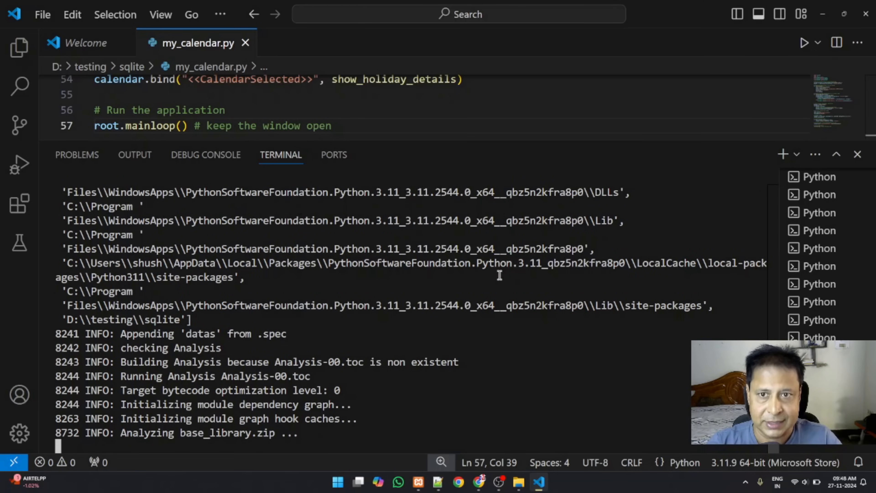
scroll(down, 3)
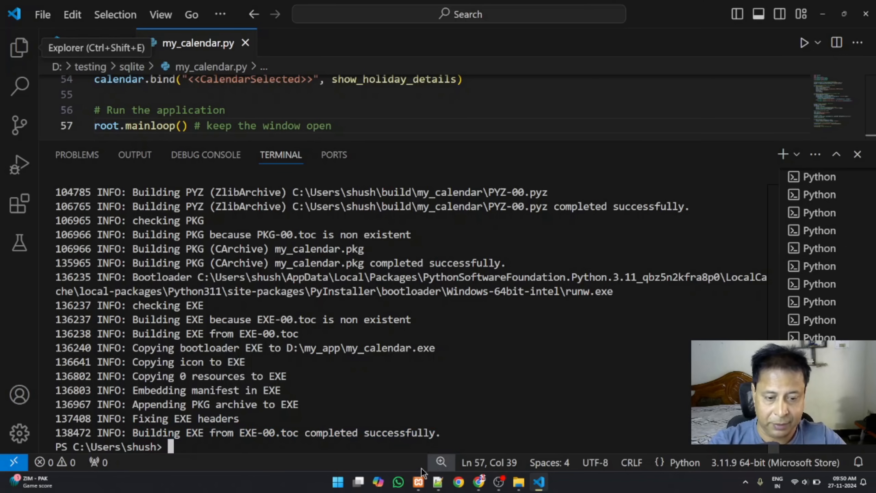
mouse_move(517, 481)
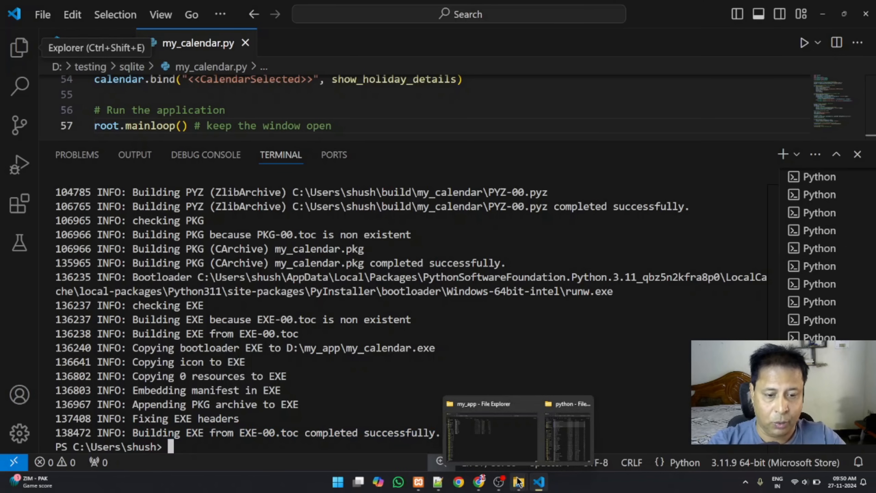
click(492, 428)
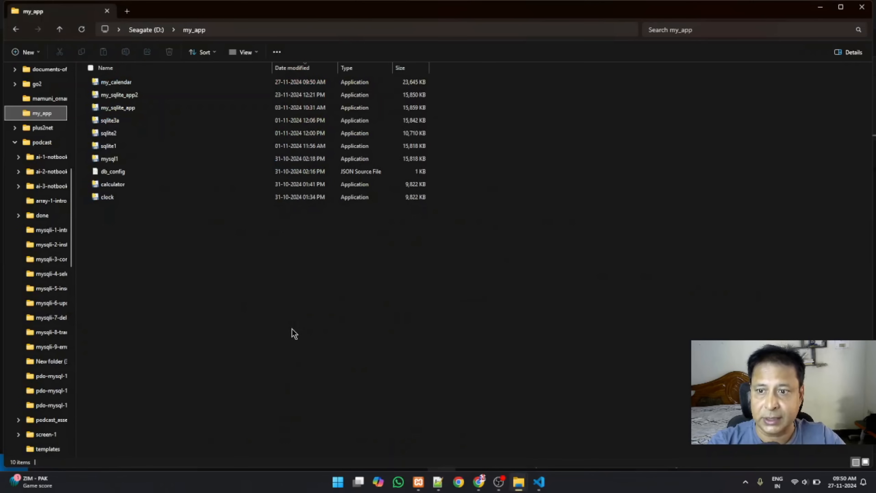
click(116, 82)
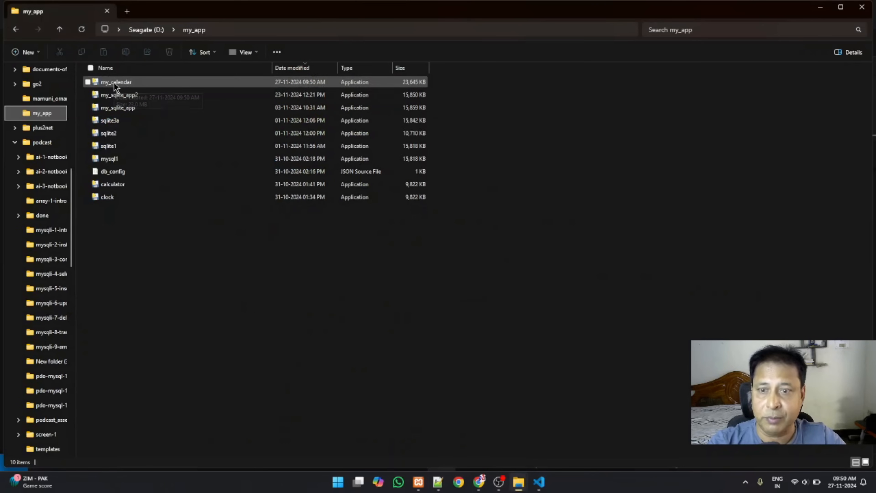
mouse_move(425, 85)
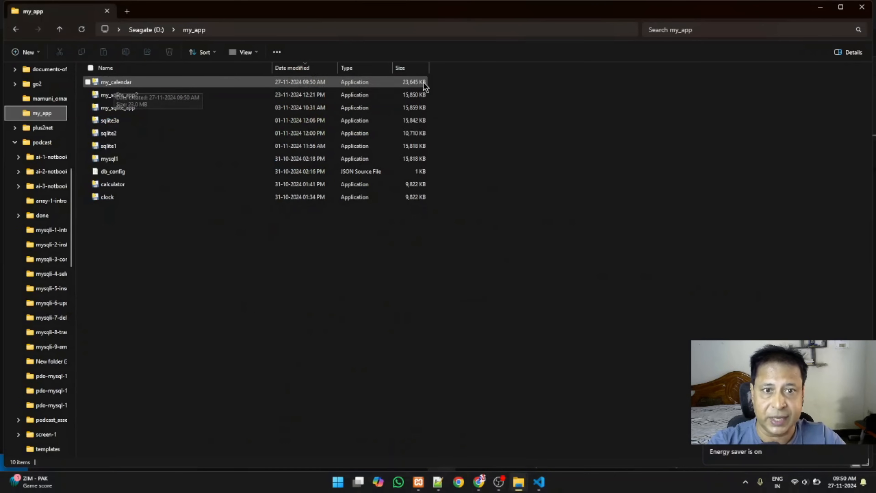
mouse_move(186, 85)
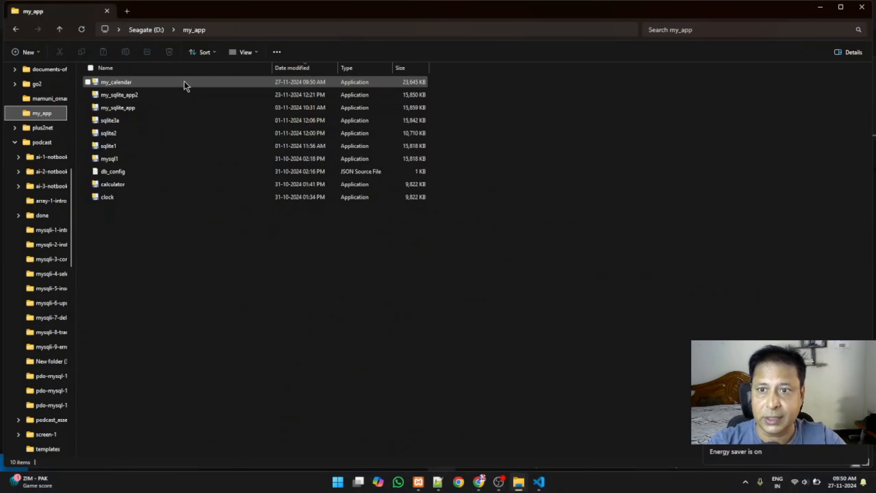
click(115, 82)
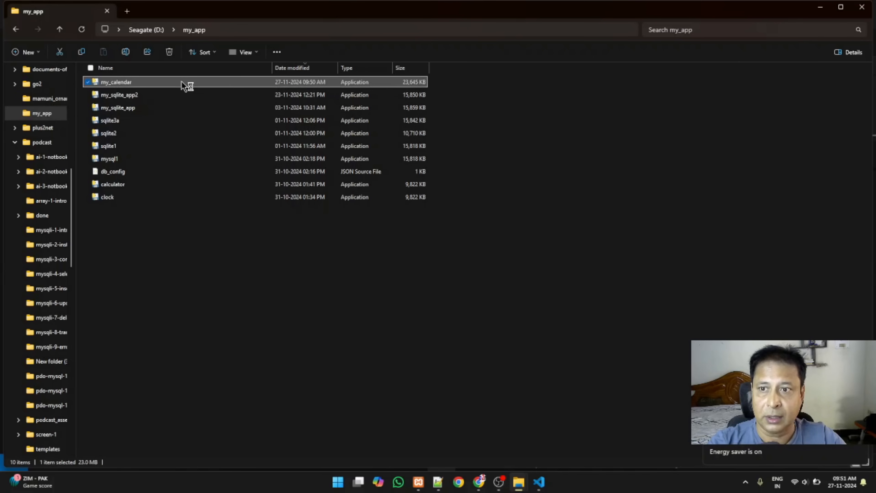
Step: Launch my_calendar.exe and view the Thanksgiving Day details for November 27
double_click(116, 82)
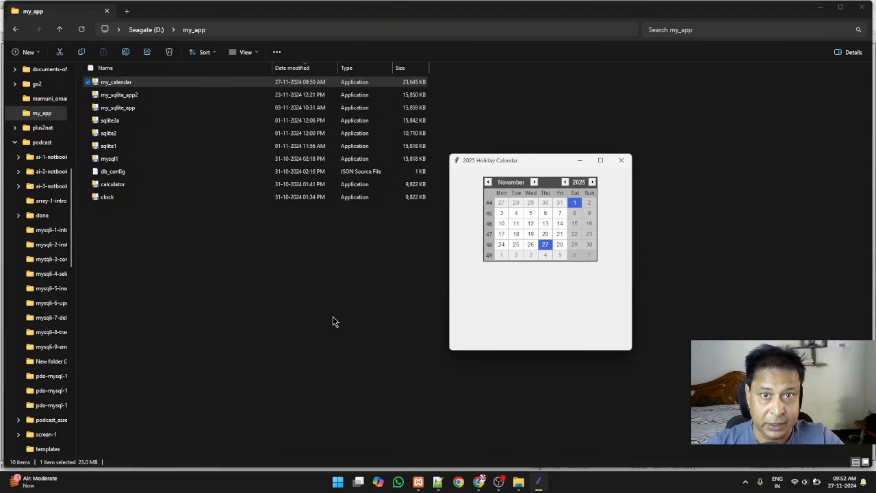
mouse_move(500, 303)
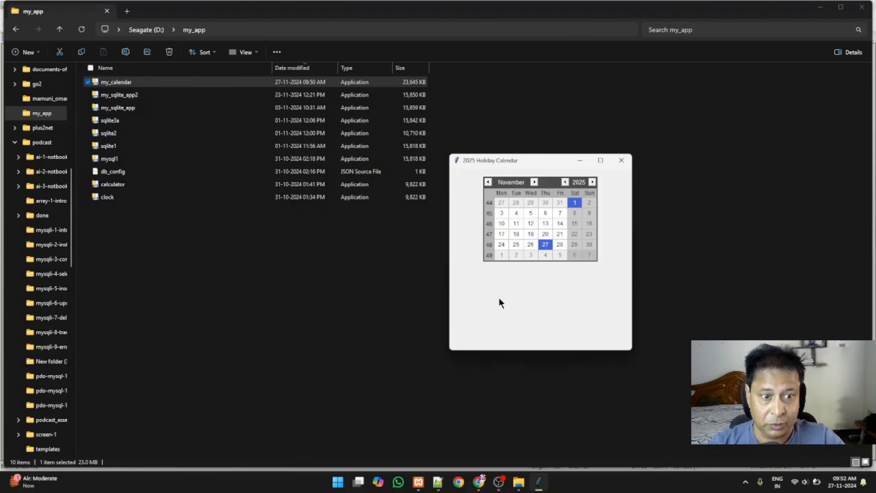
click(545, 244)
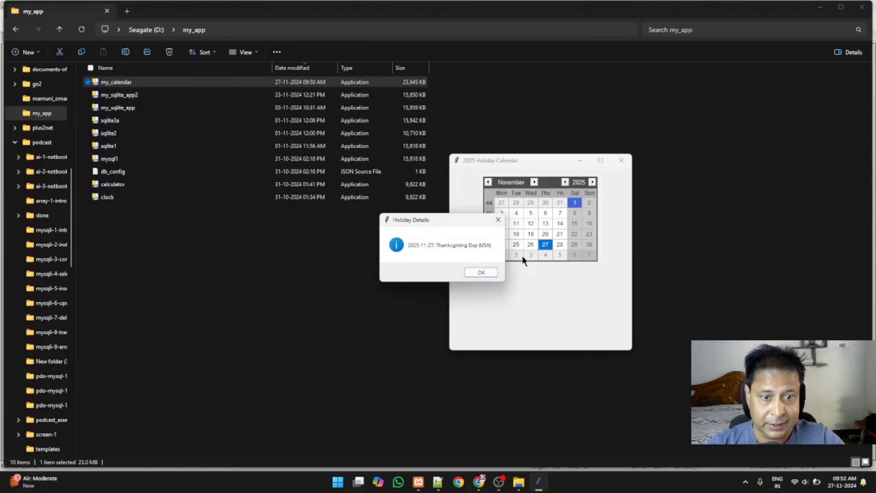
click(480, 272)
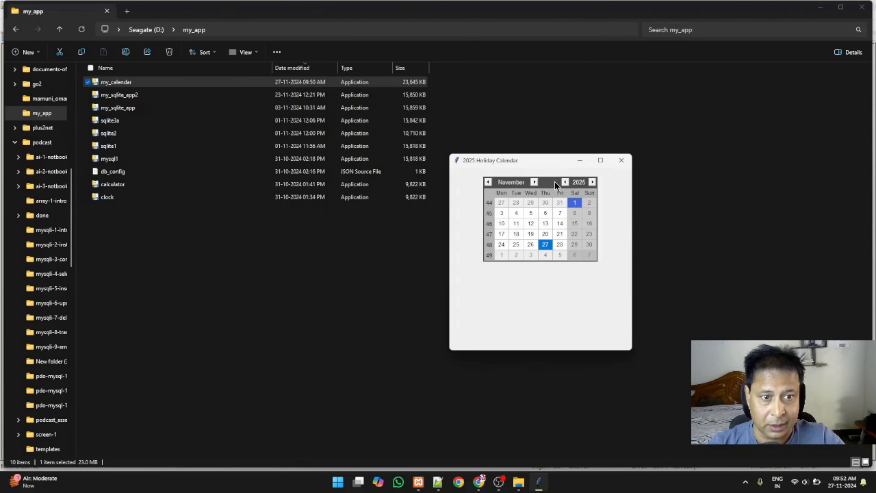
Step: Move to December 2025 and view the Boxing Day details for December 26
click(535, 181)
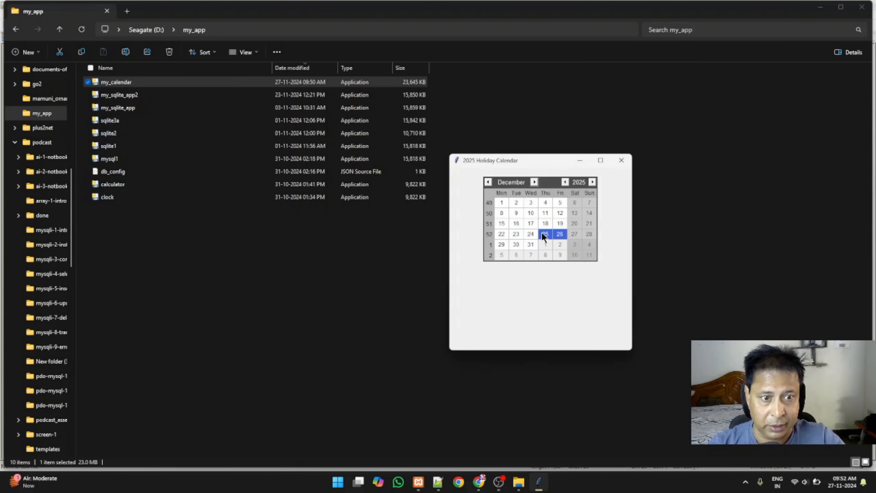
click(559, 233)
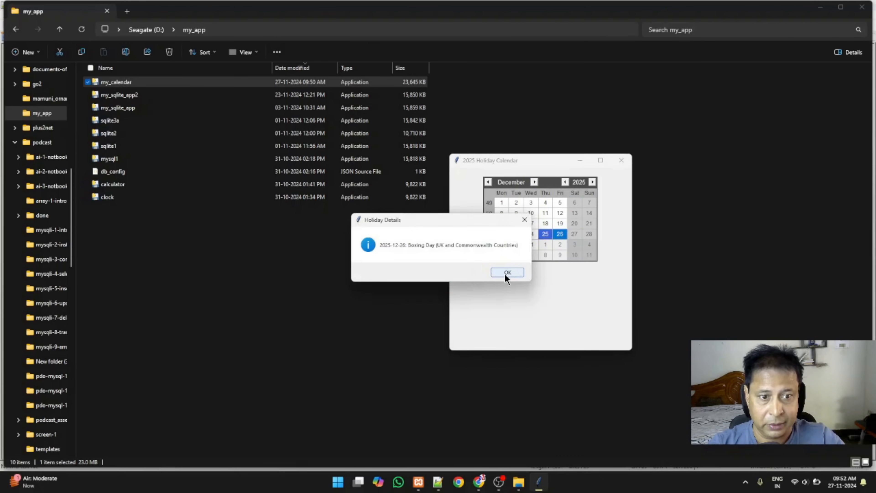
click(506, 272)
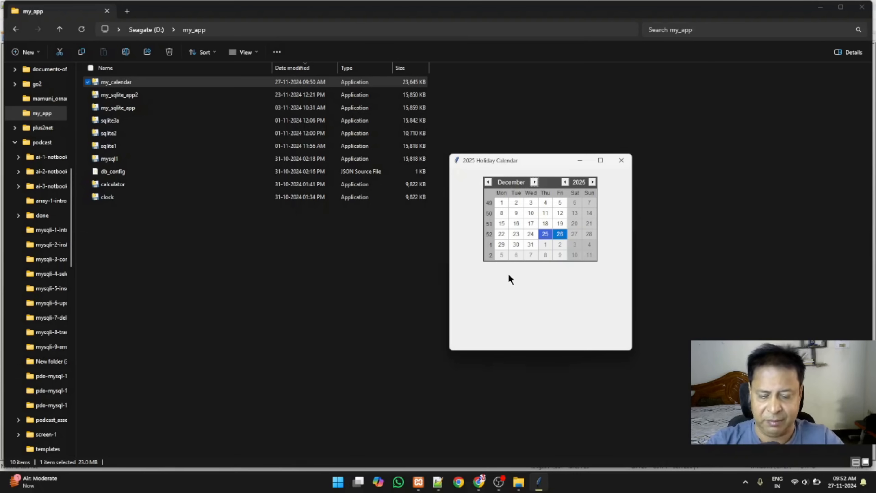
mouse_move(530, 263)
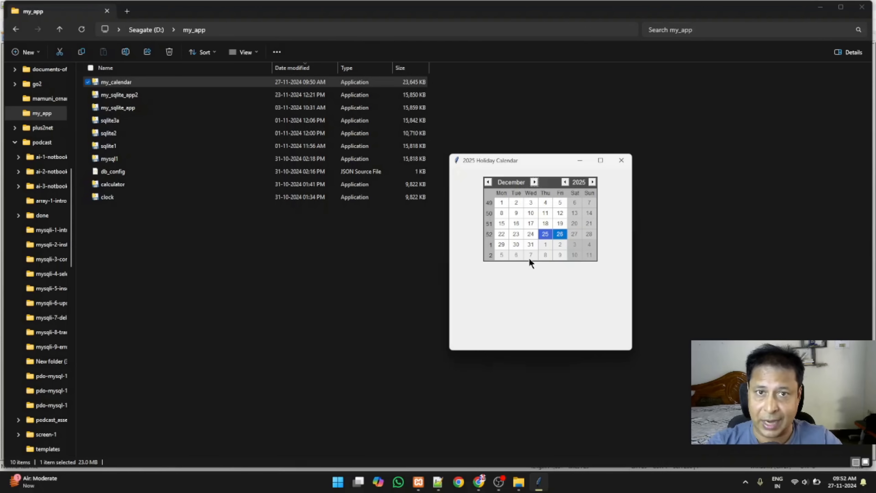
mouse_move(649, 191)
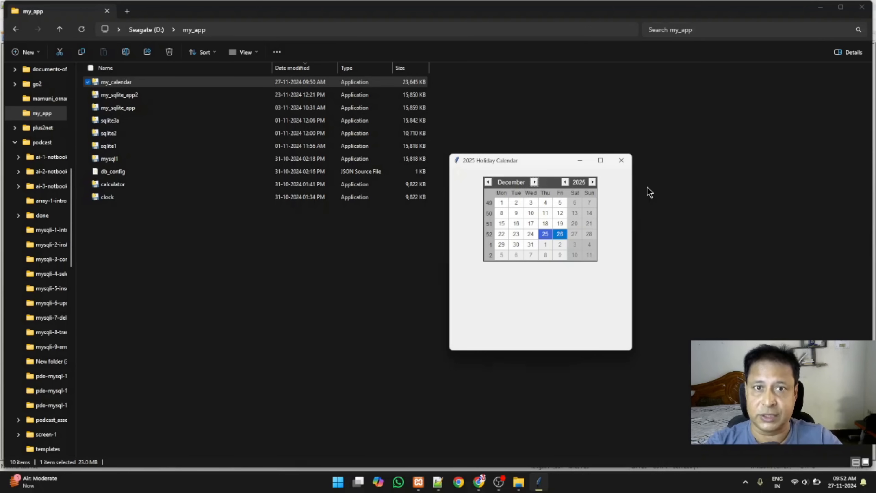
mouse_move(643, 186)
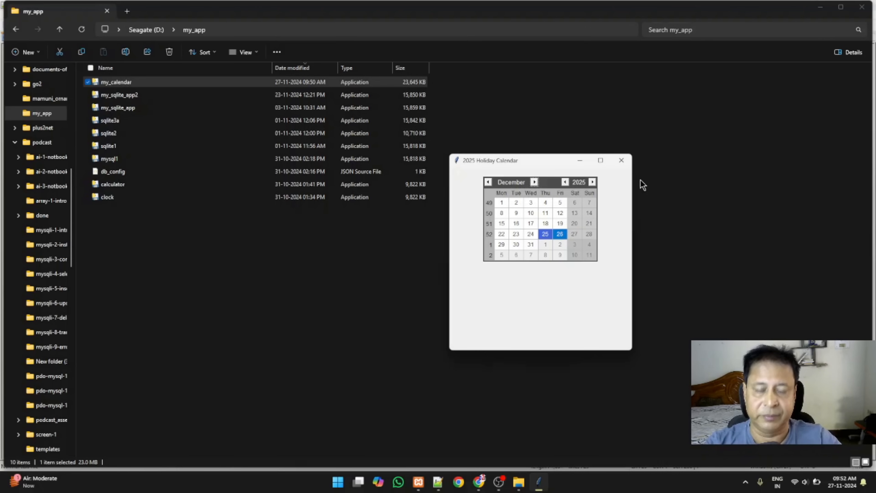